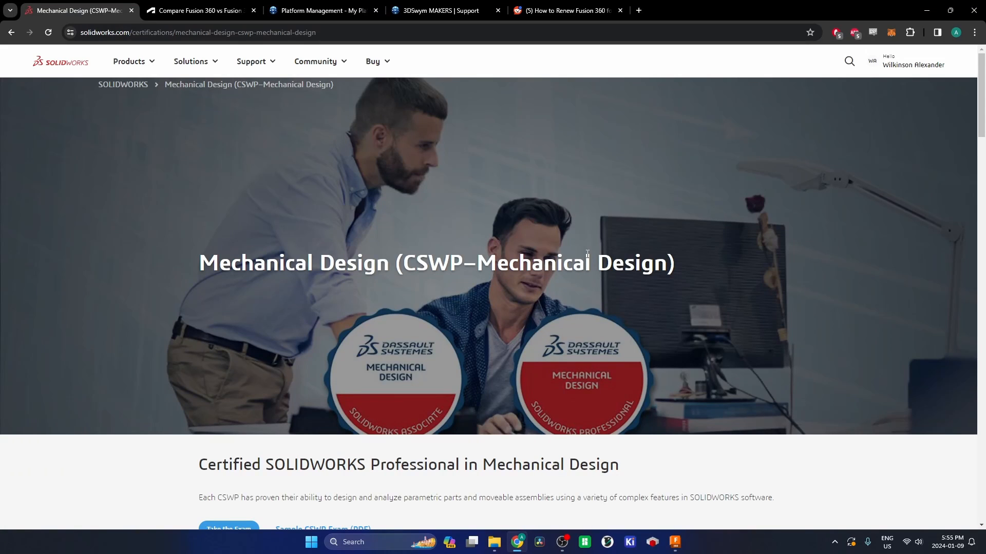
pyautogui.moveTo(443, 303)
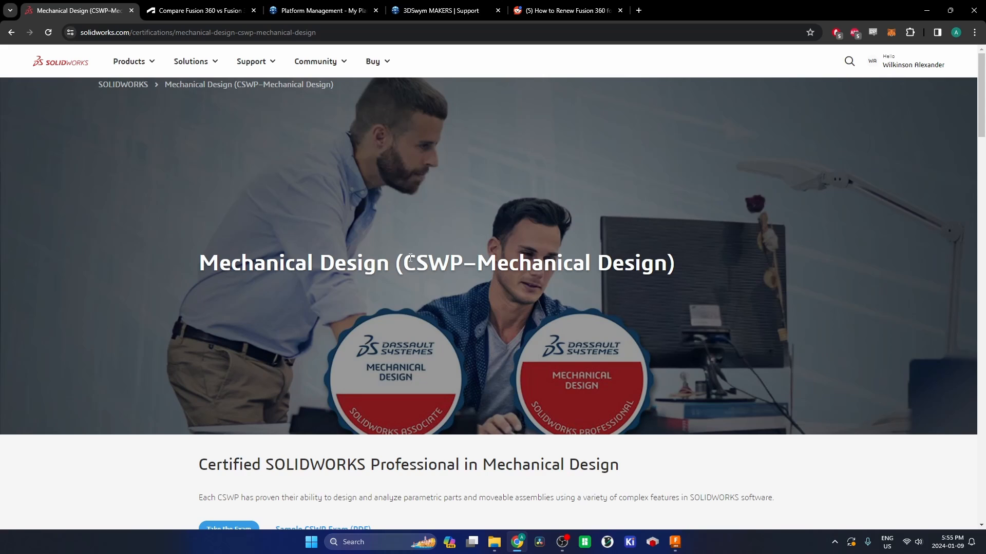
pyautogui.moveTo(329, 261)
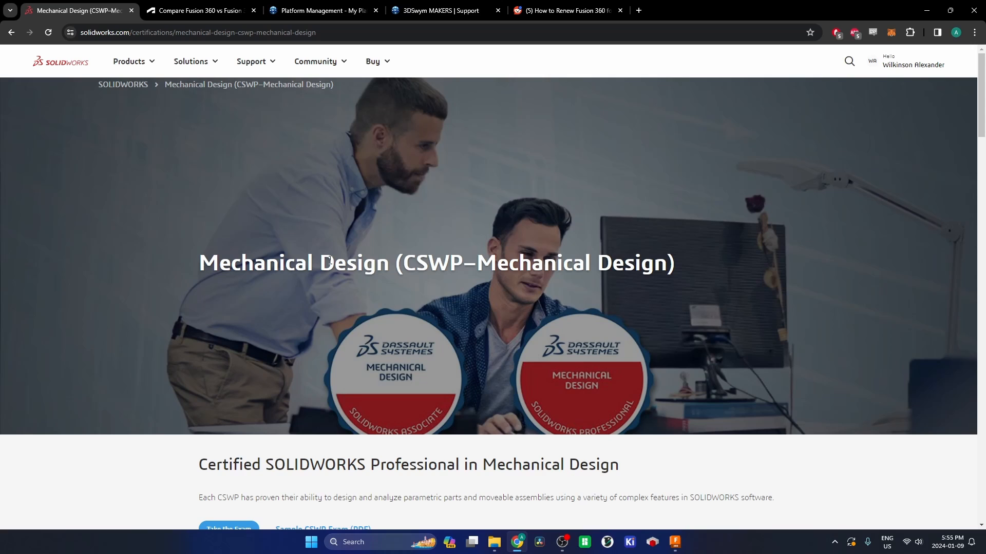
pyautogui.moveTo(198, 265)
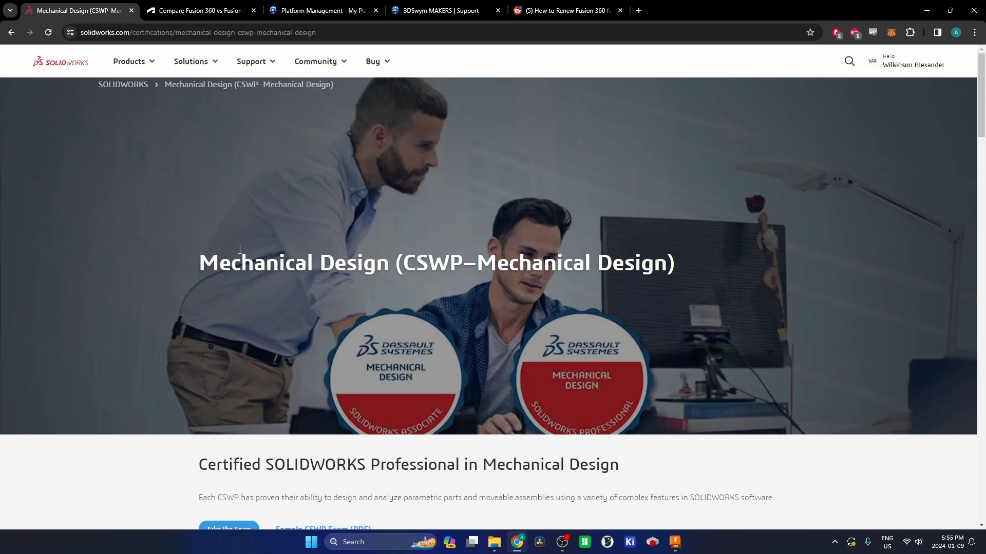
pyautogui.moveTo(360, 321)
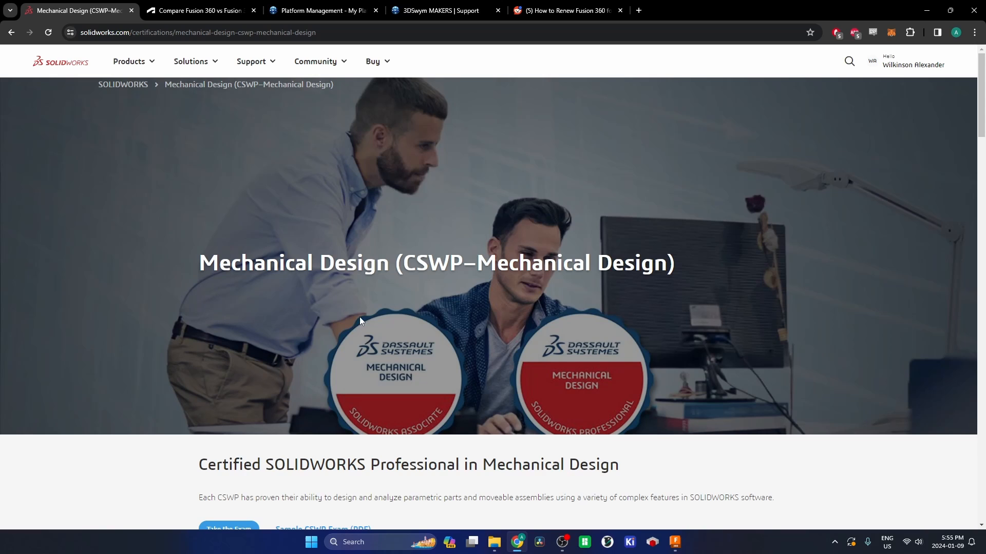
pyautogui.moveTo(207, 382)
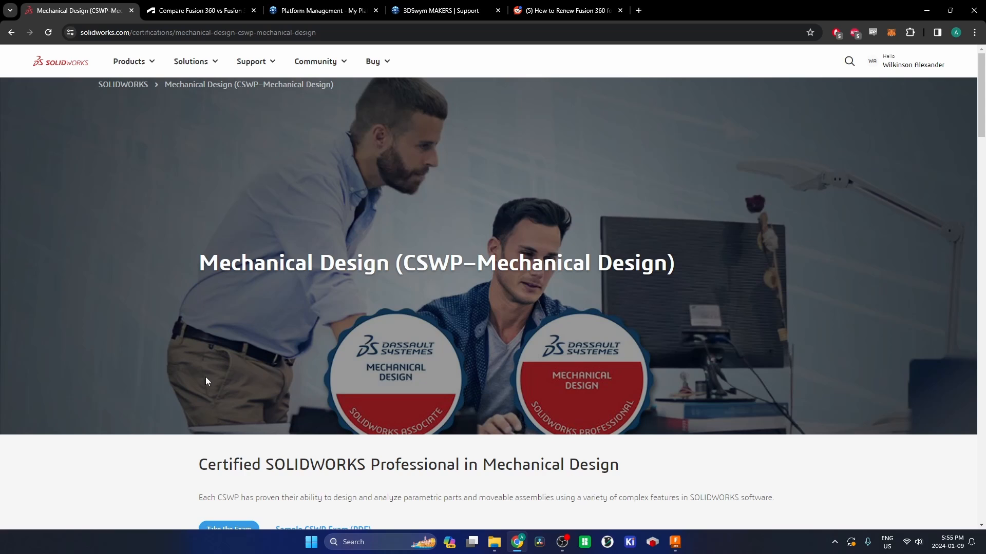
pyautogui.moveTo(421, 472)
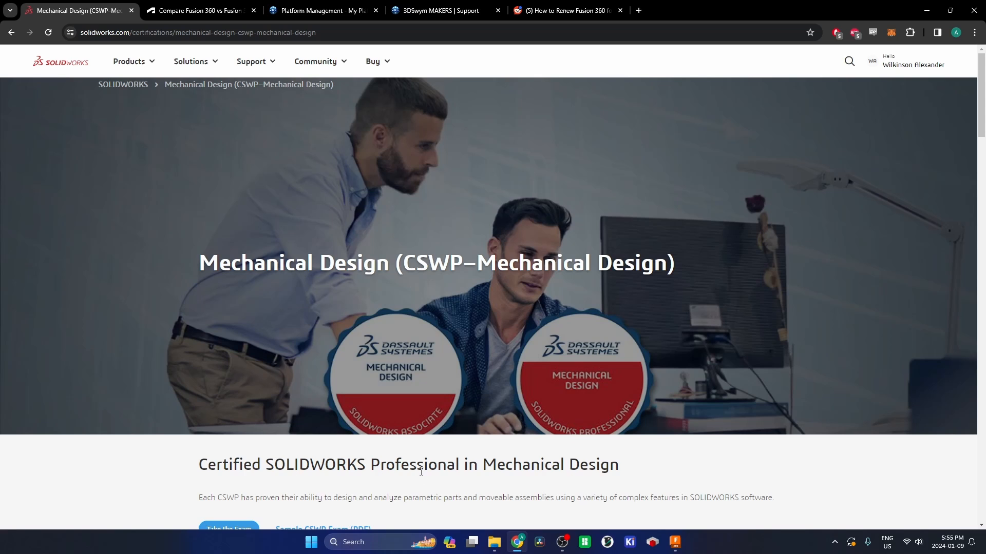
# Scroll the CSWP page through recommended courses, notes, 3h20m exam length and About the Exam.
pyautogui.scroll(-3)
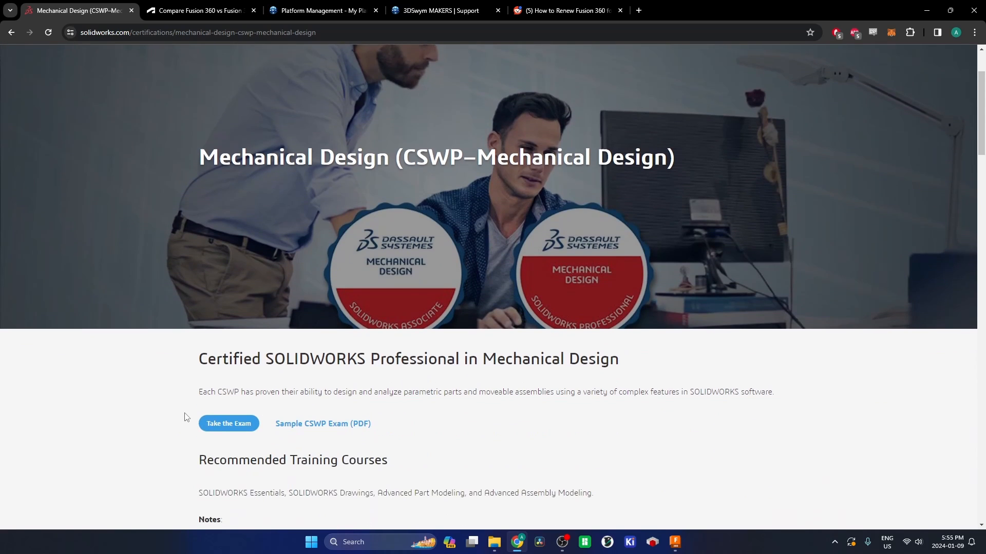
pyautogui.scroll(-3)
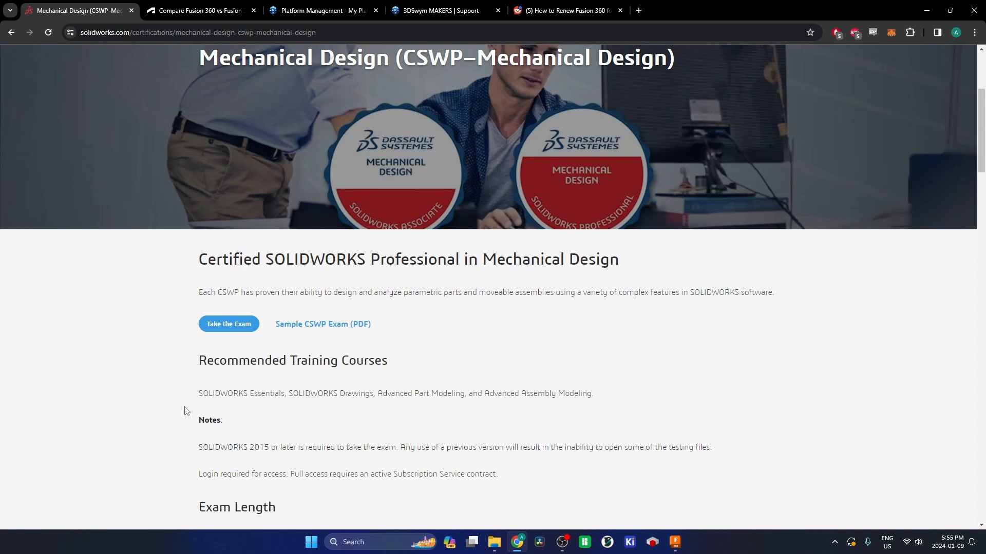
pyautogui.moveTo(200, 417)
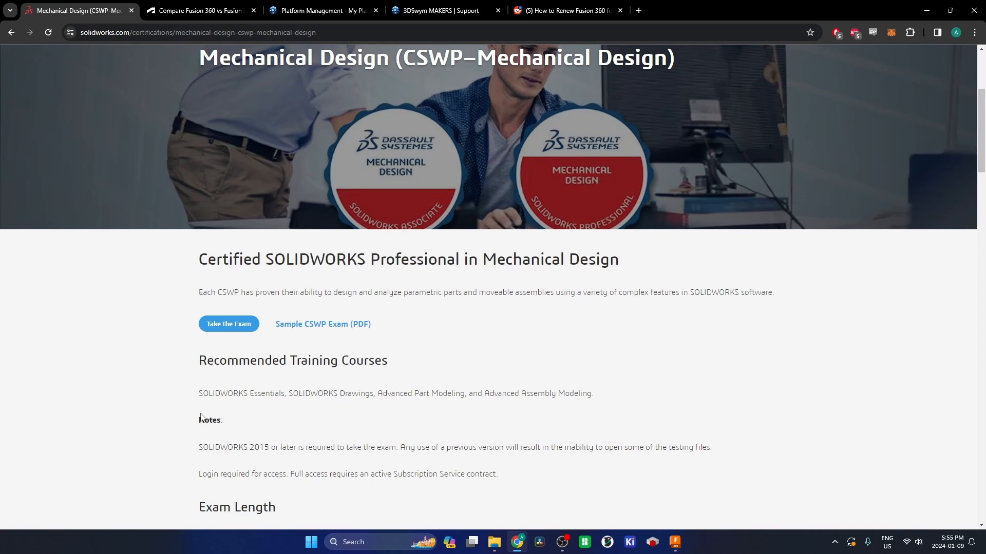
pyautogui.scroll(-3)
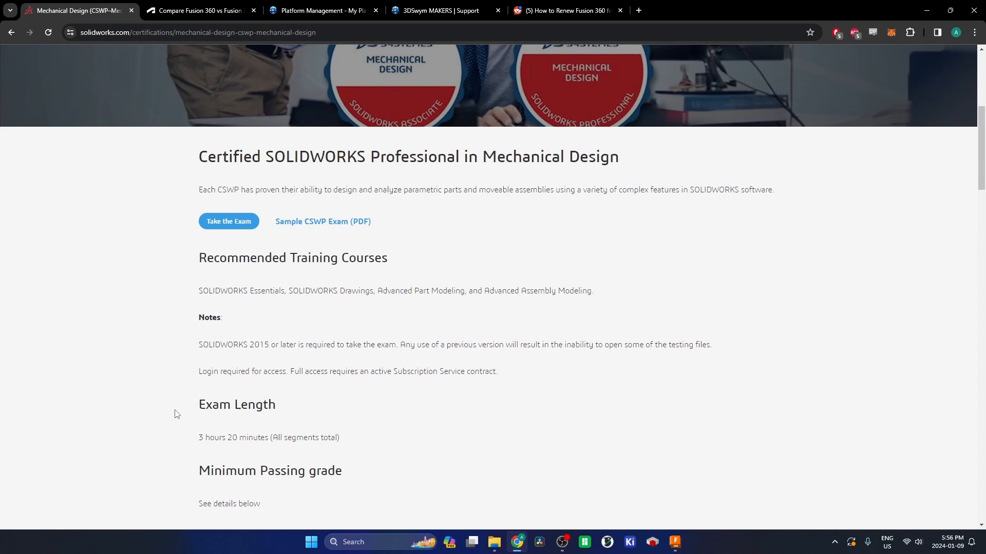
pyautogui.scroll(-3)
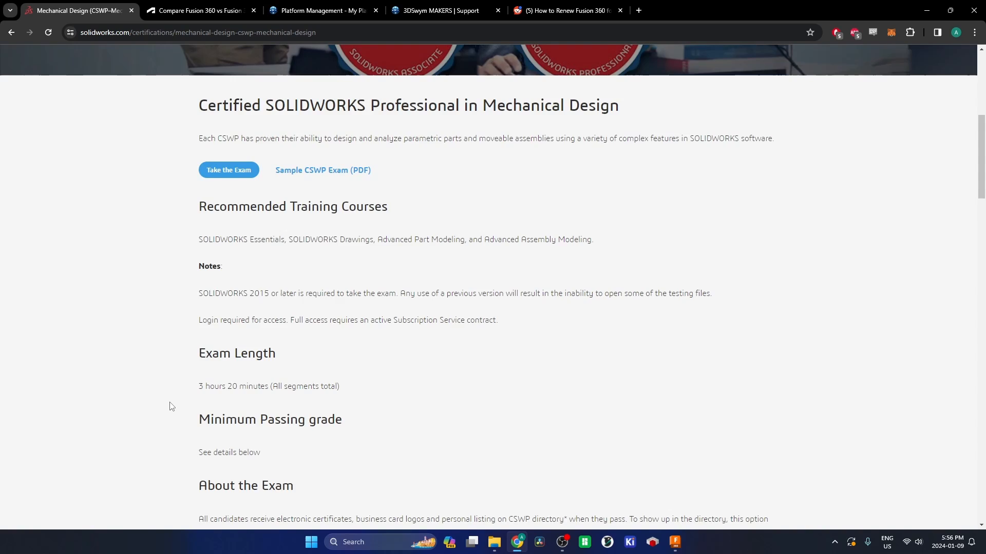
pyautogui.scroll(-3)
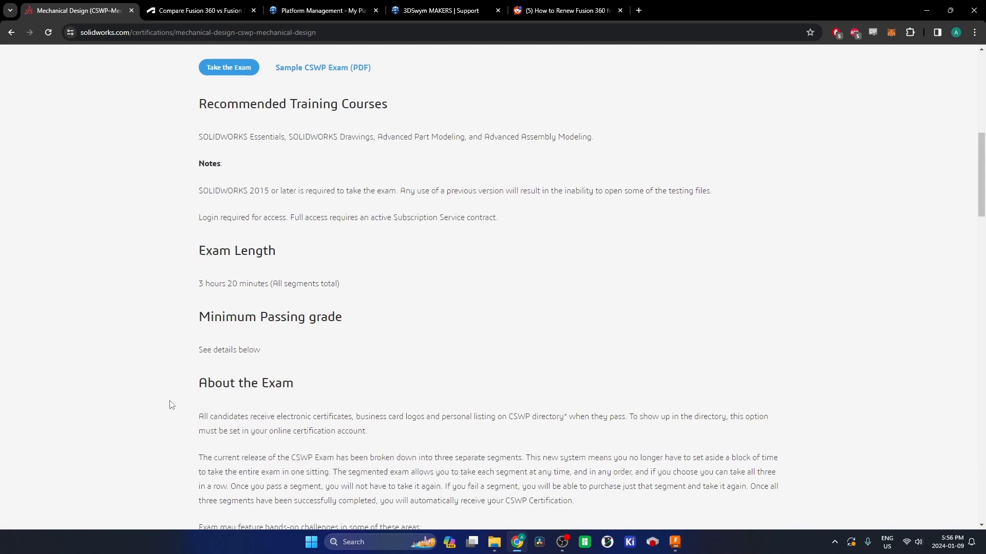
pyautogui.scroll(-3)
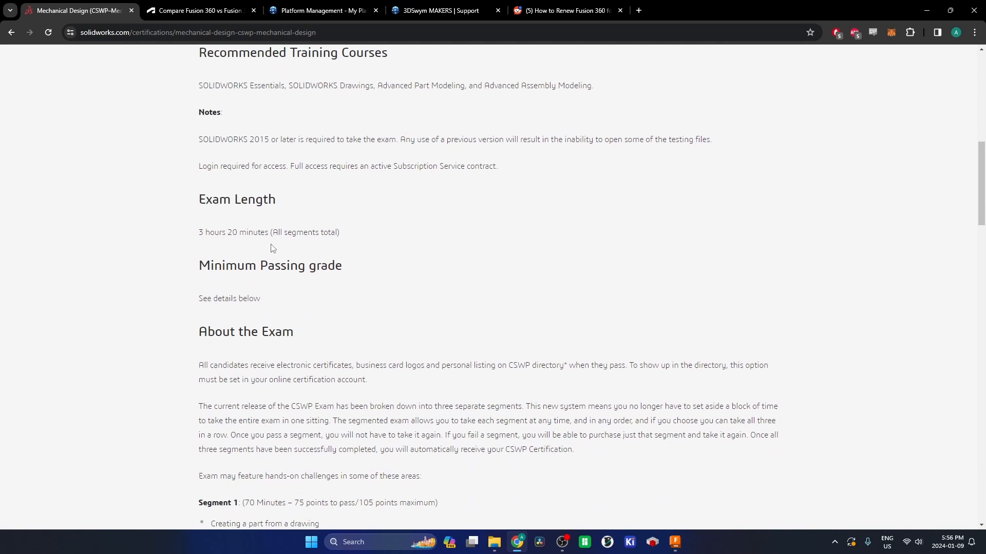
pyautogui.scroll(-3)
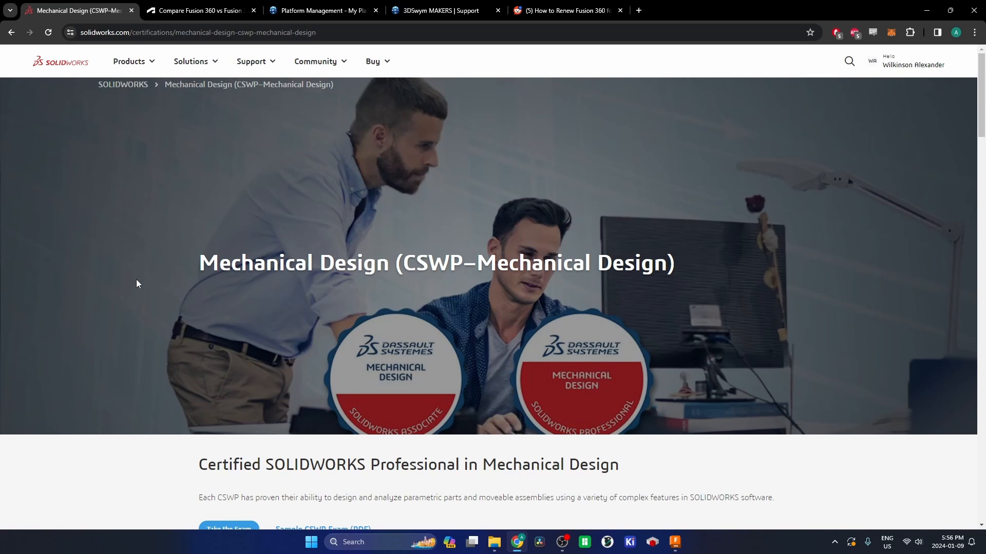
pyautogui.moveTo(200, 360)
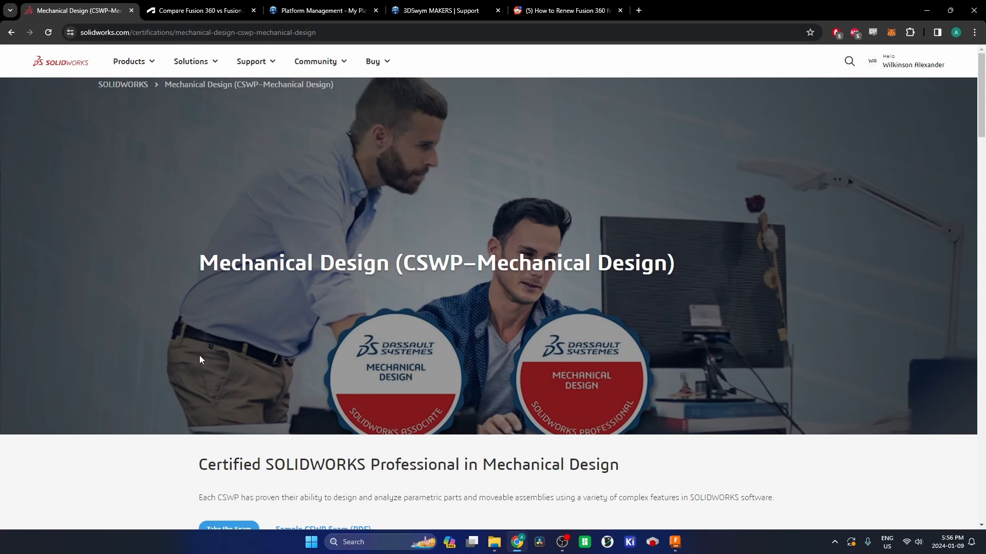
pyautogui.moveTo(244, 378)
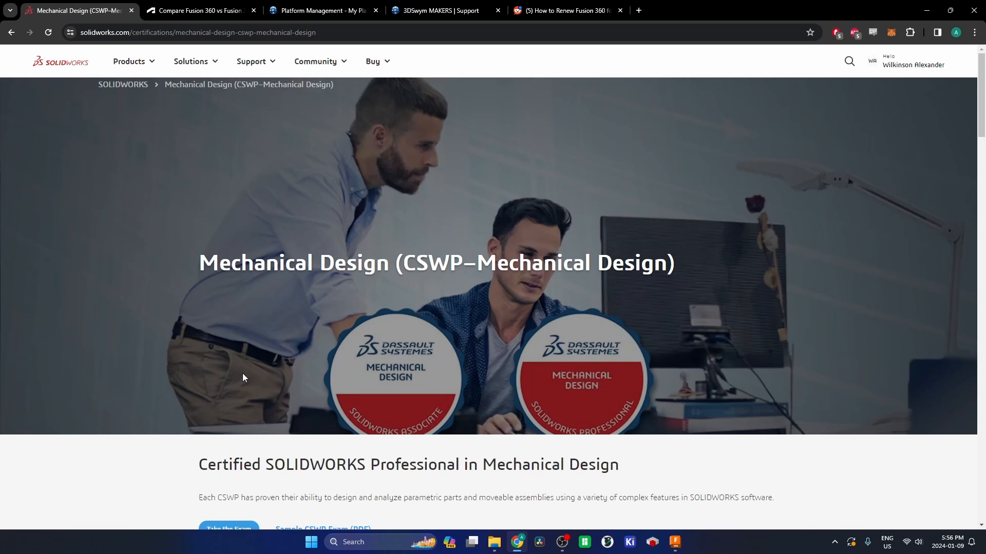
pyautogui.moveTo(267, 365)
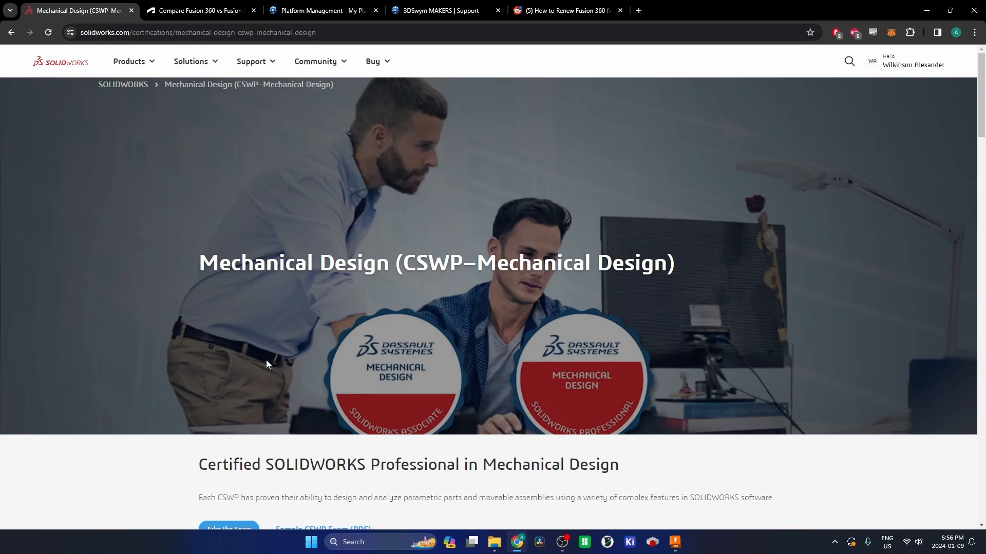
pyautogui.moveTo(271, 371)
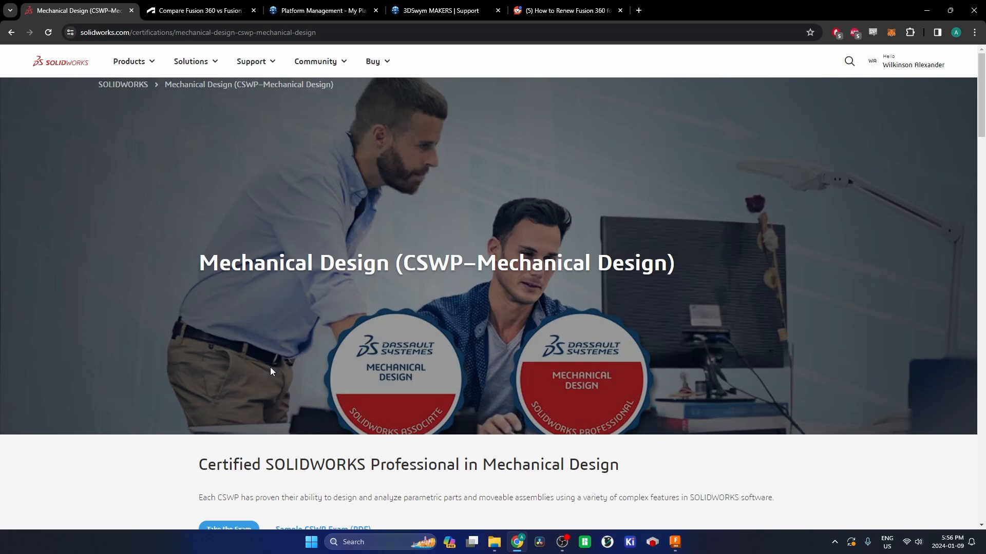
pyautogui.moveTo(268, 355)
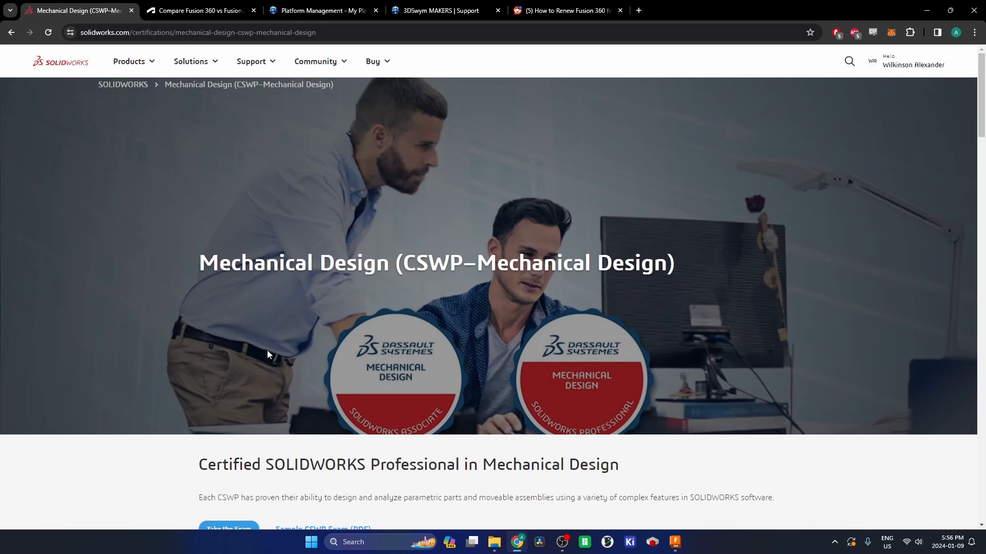
pyautogui.moveTo(265, 341)
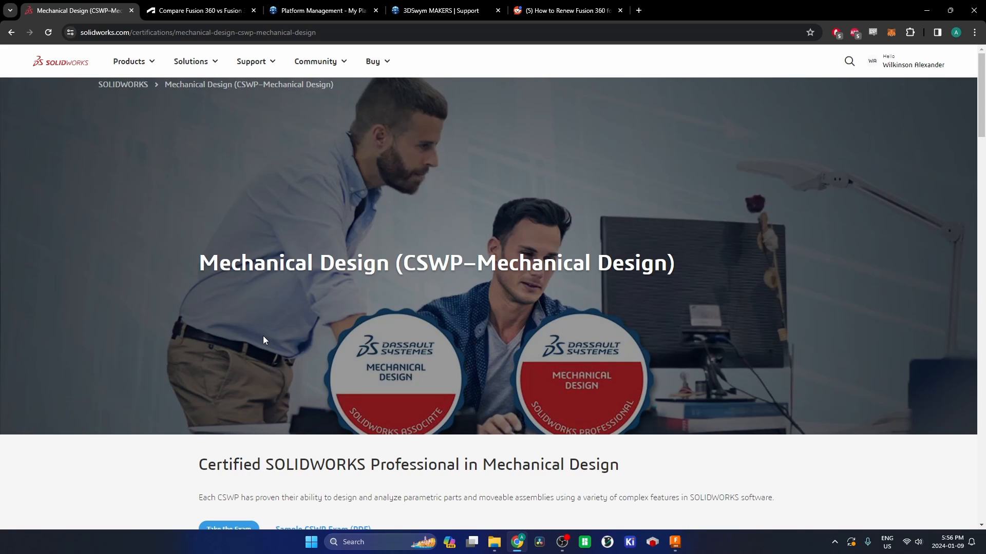
pyautogui.moveTo(272, 316)
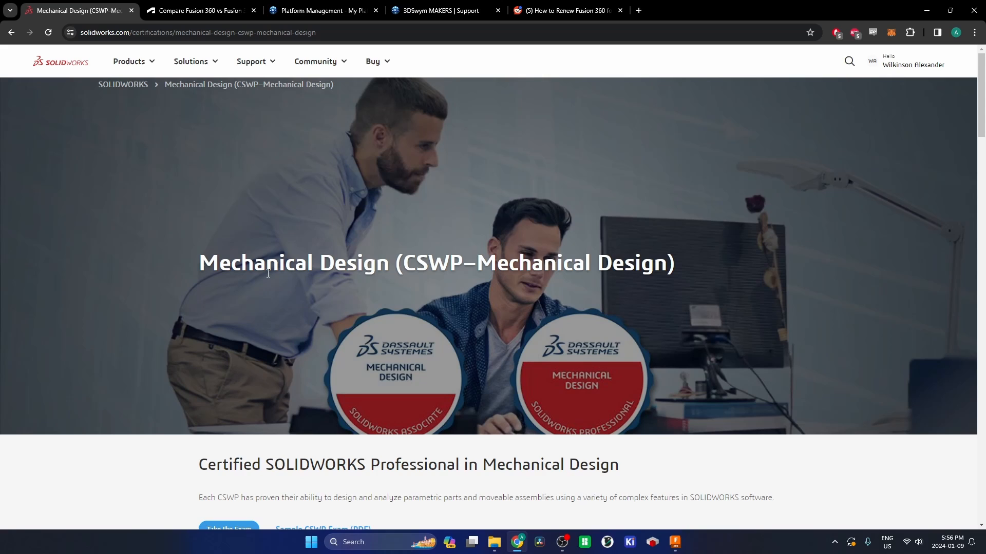
pyautogui.moveTo(297, 333)
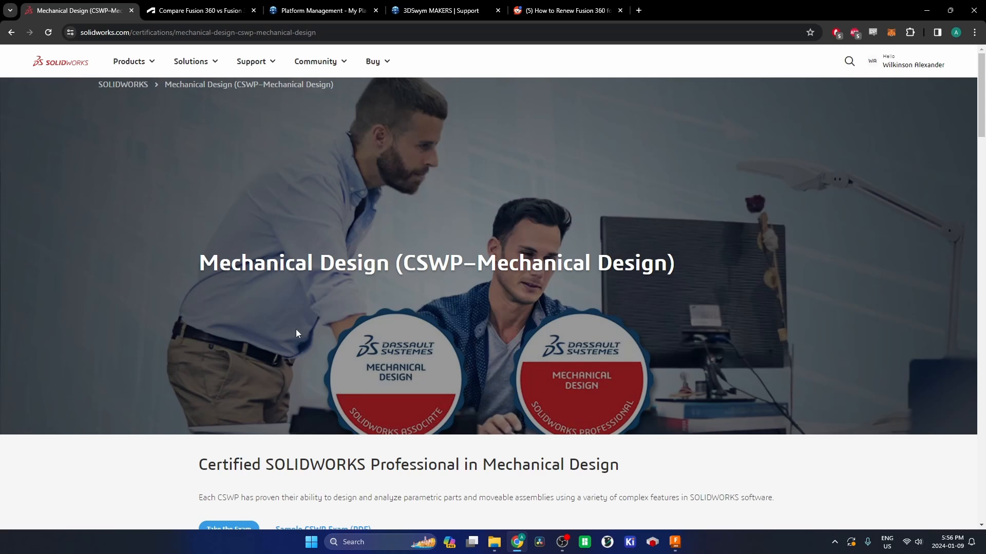
pyautogui.moveTo(220, 290)
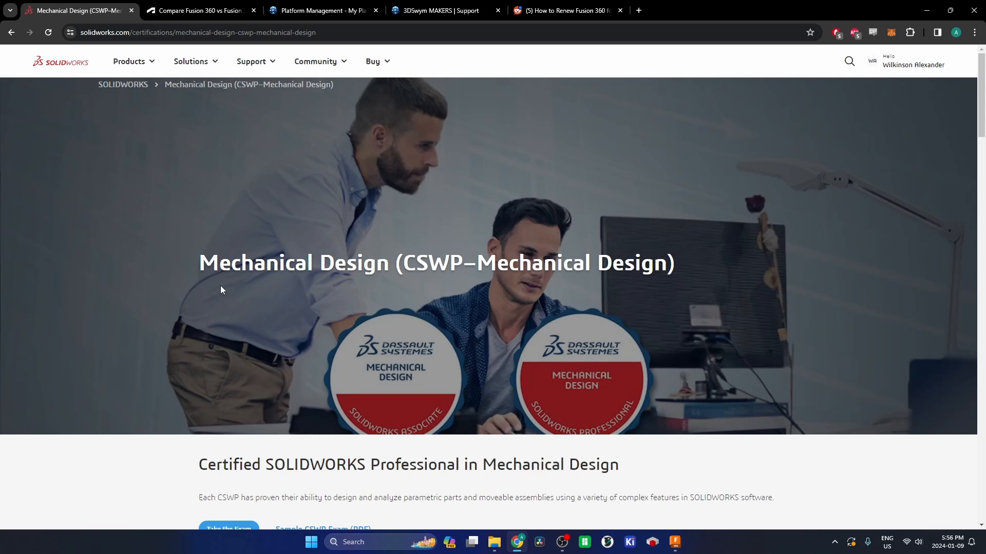
pyautogui.moveTo(220, 280)
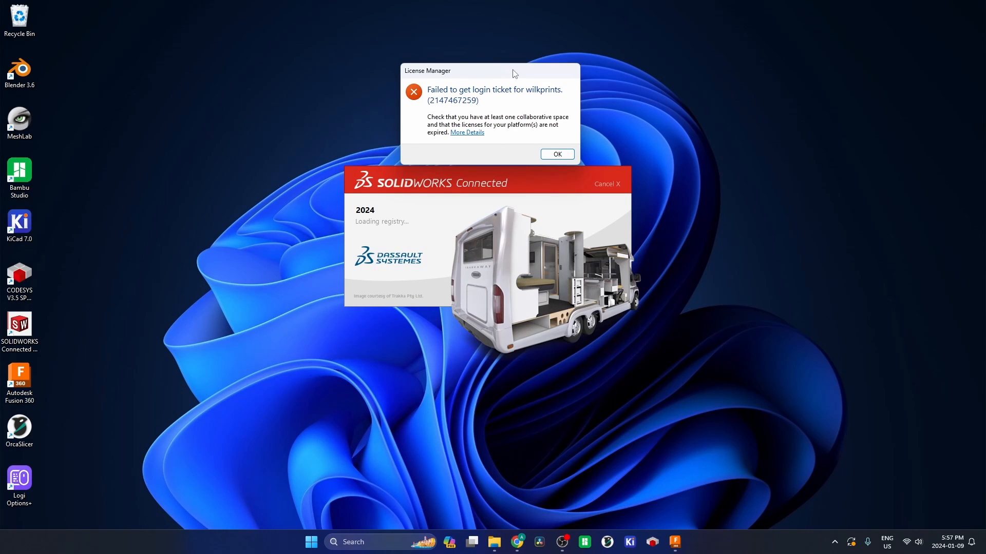
# Drag the 'Failed to get login ticket' License Manager error below the splash screen, then dismiss it.
pyautogui.moveTo(489, 70); pyautogui.dragTo(501, 343)
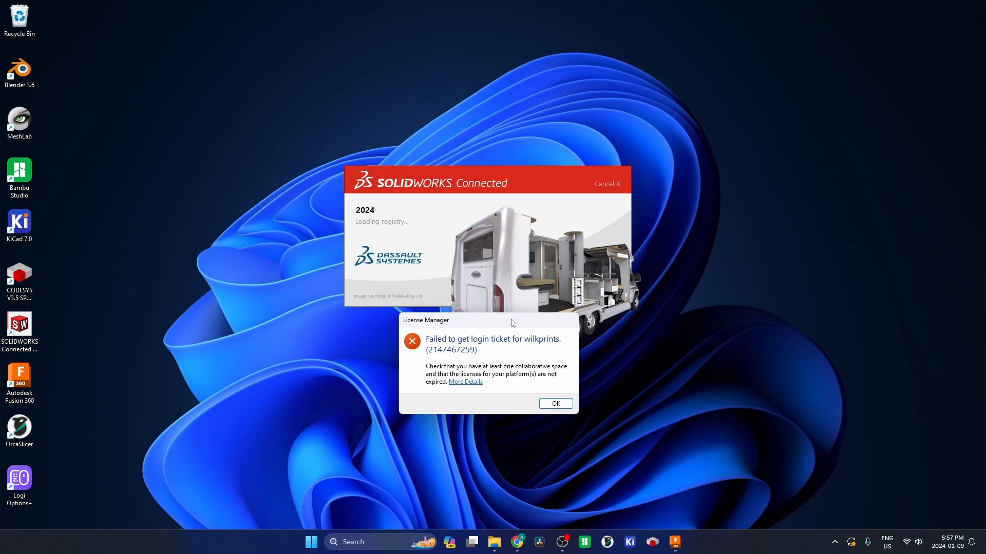
pyautogui.moveTo(509, 327)
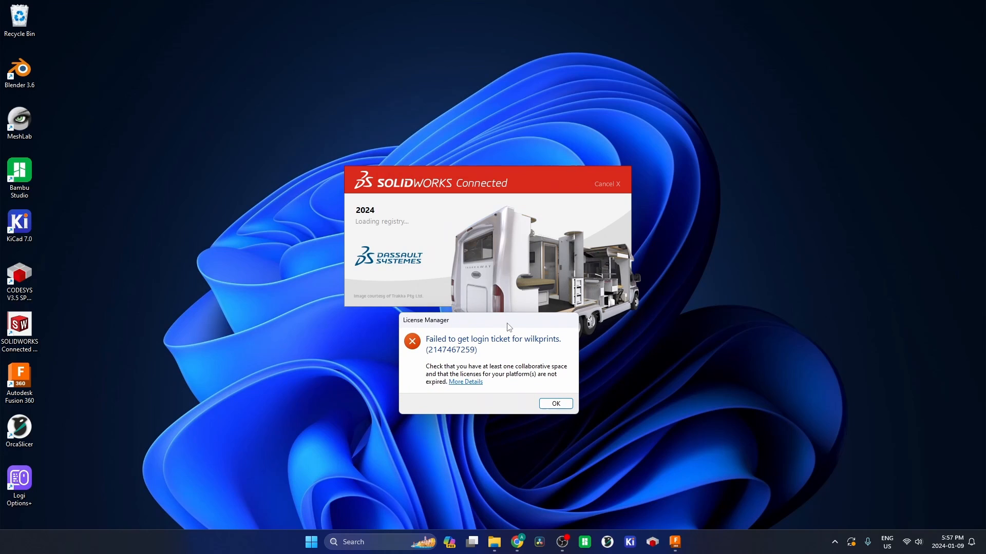
pyautogui.moveTo(506, 328)
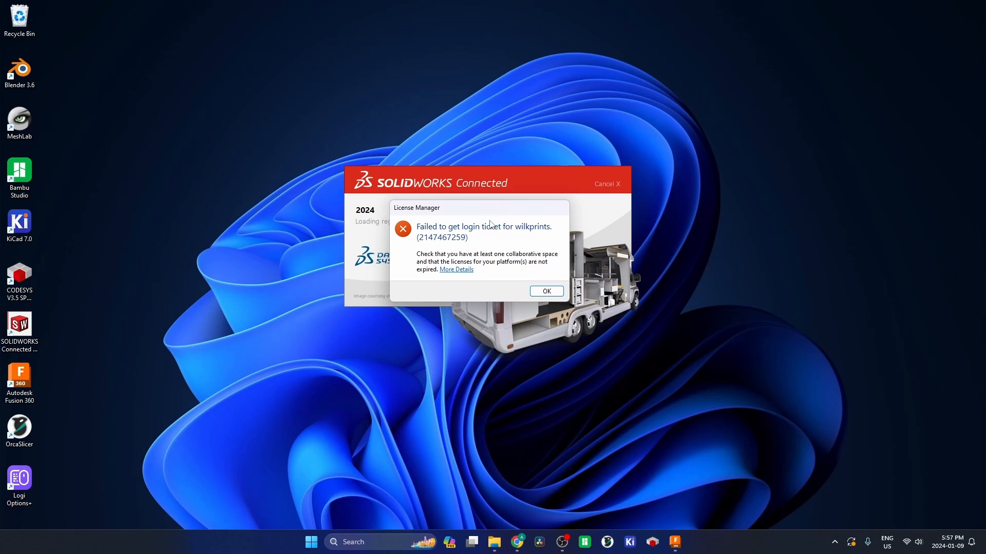
pyautogui.moveTo(481, 254)
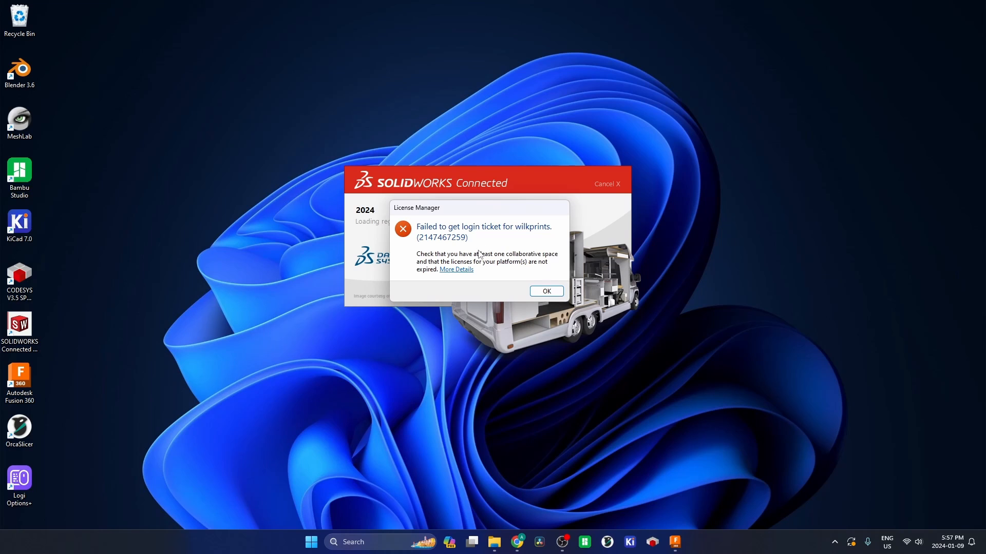
pyautogui.moveTo(512, 242)
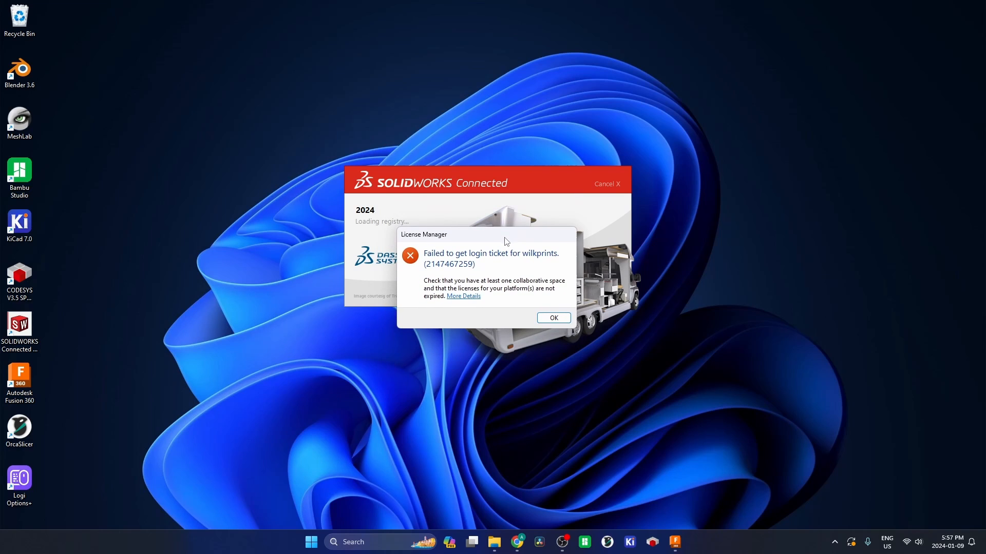
pyautogui.moveTo(483, 263)
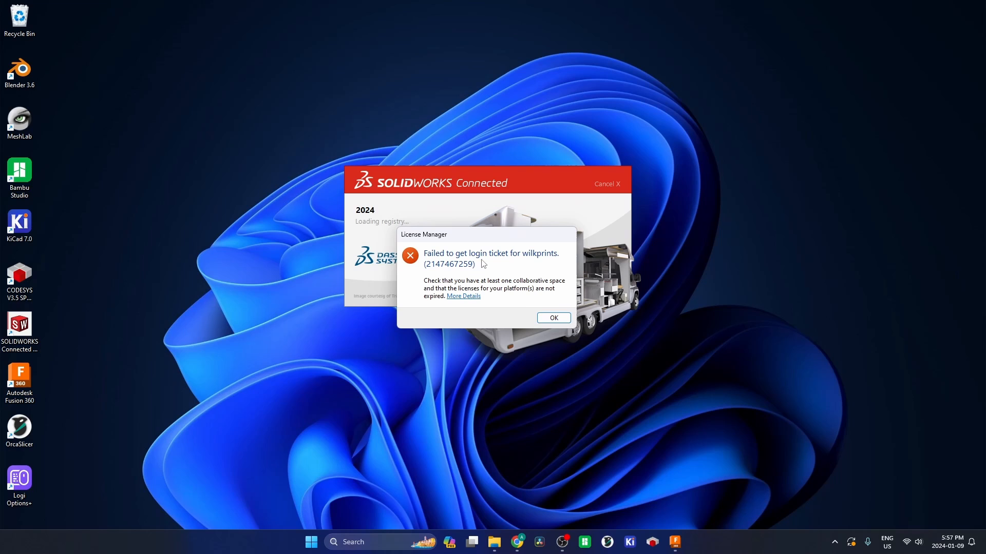
pyautogui.moveTo(522, 328)
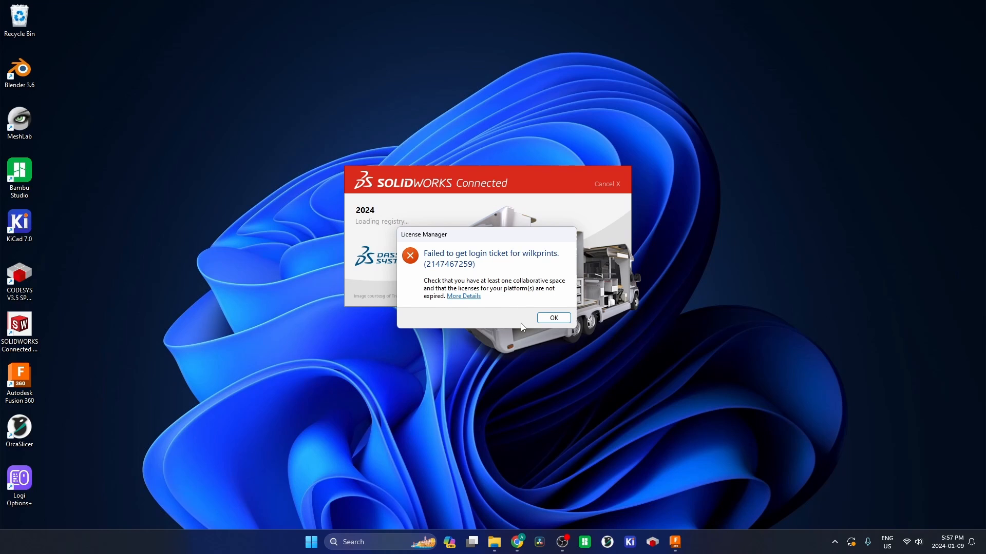
pyautogui.moveTo(524, 315)
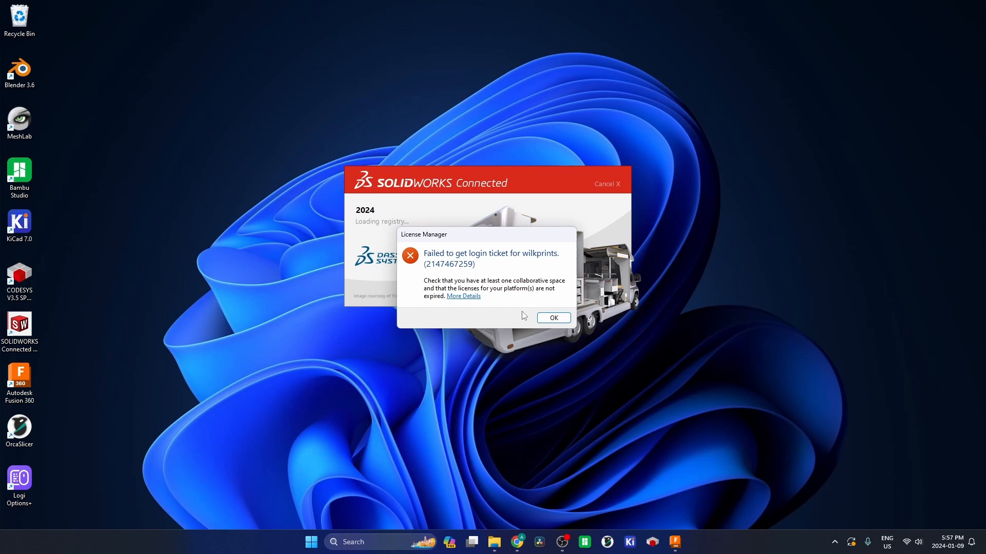
pyautogui.moveTo(515, 311)
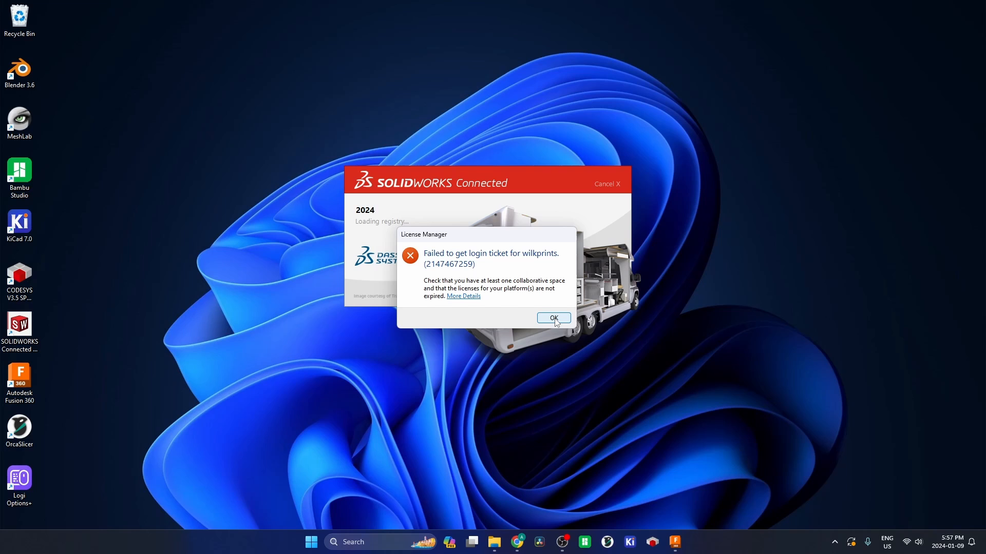
pyautogui.click(553, 318)
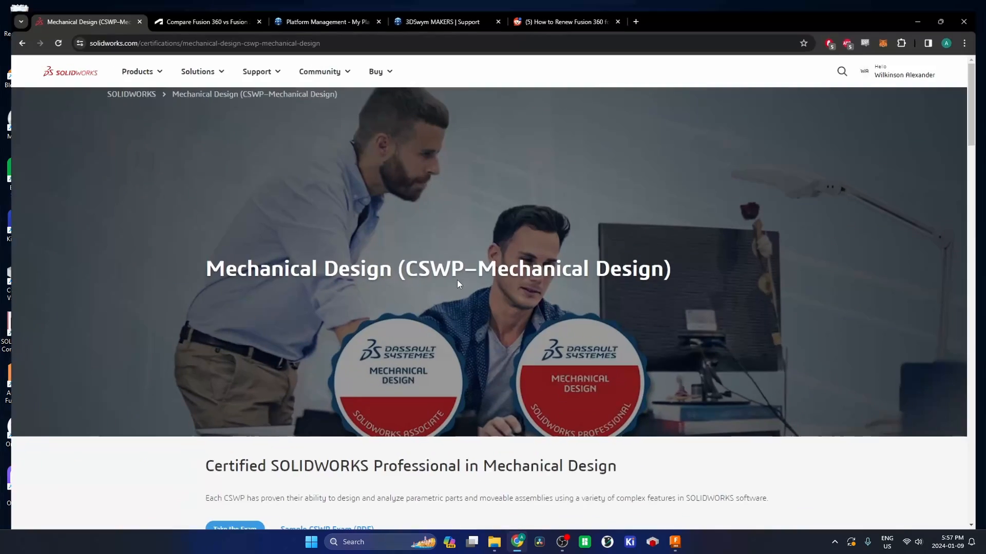
# Switch to the wilkprints Platform Management dashboard and browse the My Apps list.
pyautogui.click(333, 22)
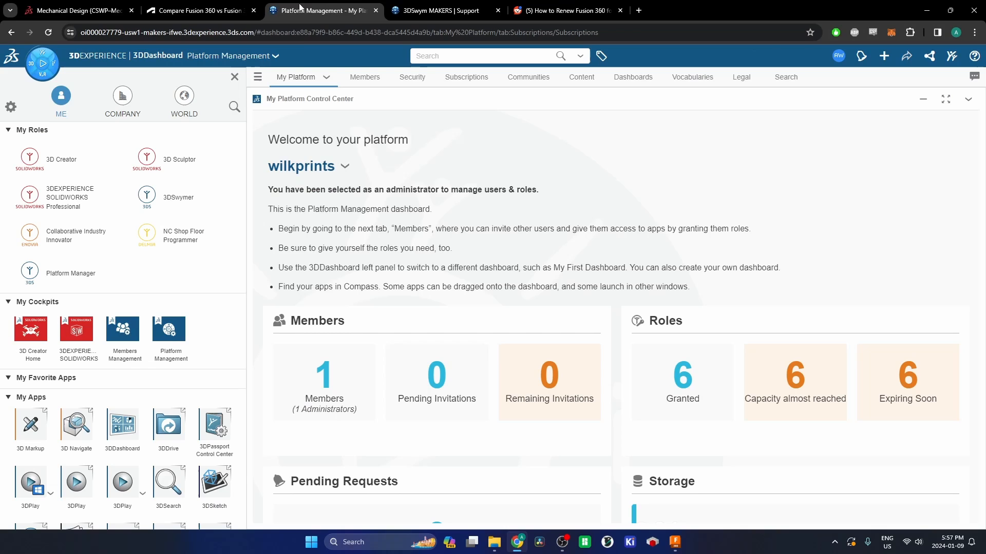
pyautogui.moveTo(601, 280)
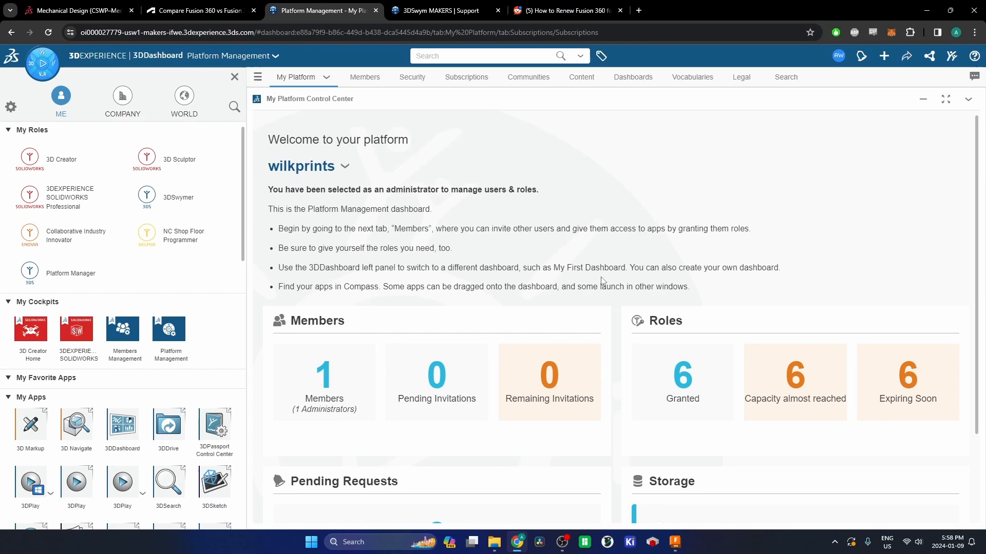
pyautogui.scroll(-3)
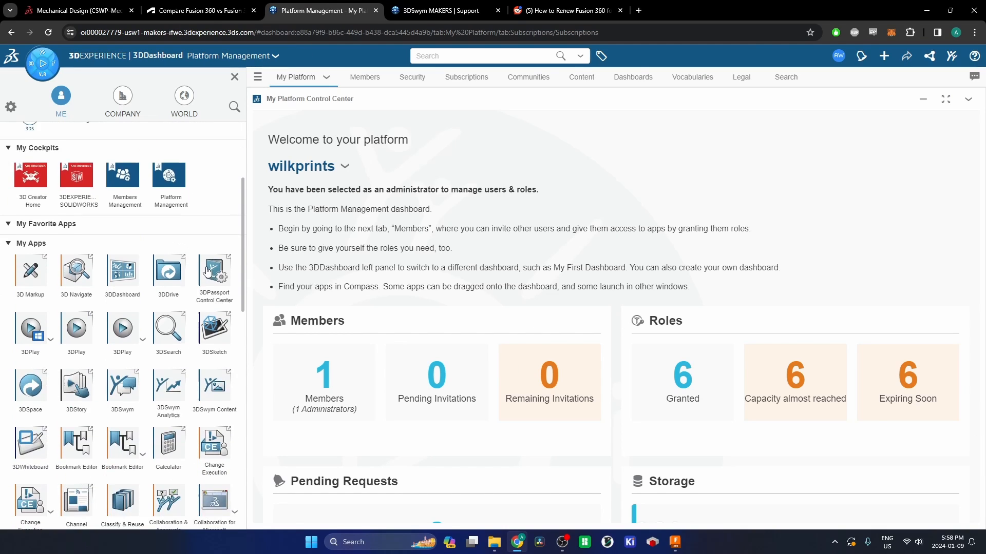
pyautogui.scroll(-3)
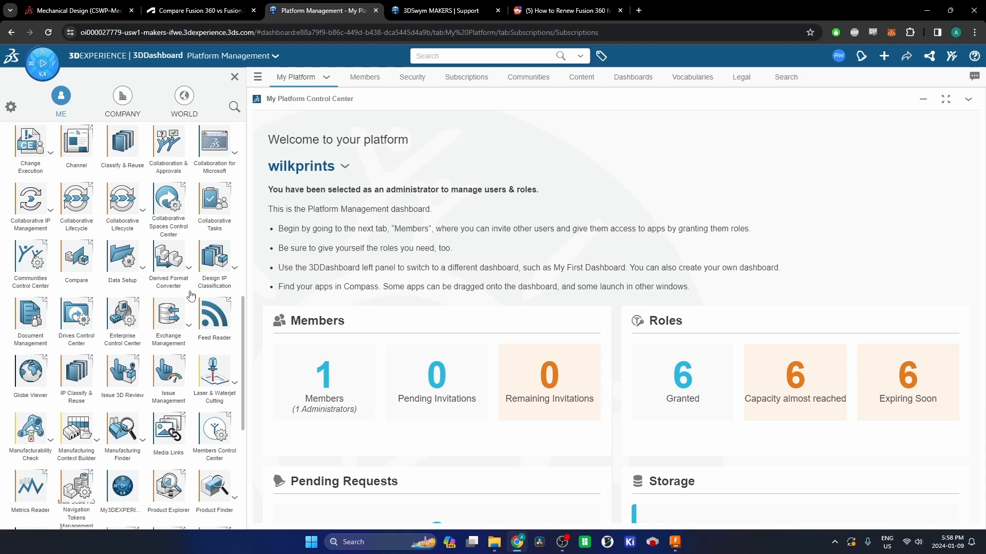
pyautogui.scroll(-3)
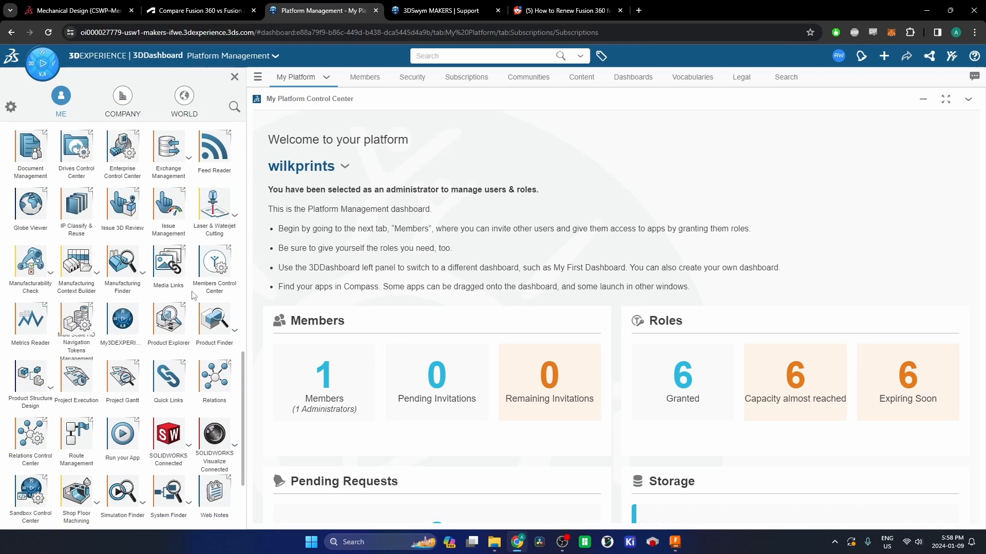
pyautogui.scroll(-3)
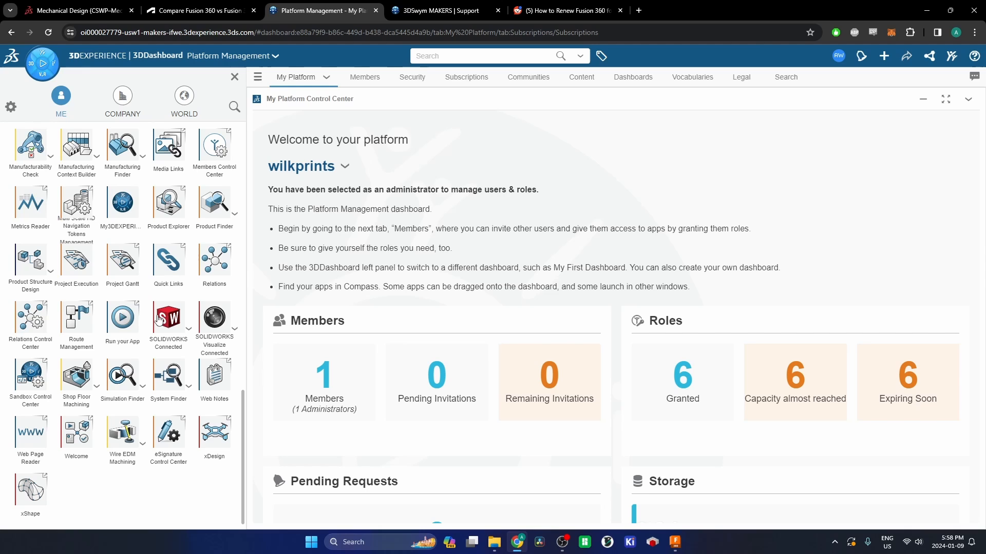
pyautogui.moveTo(186, 289)
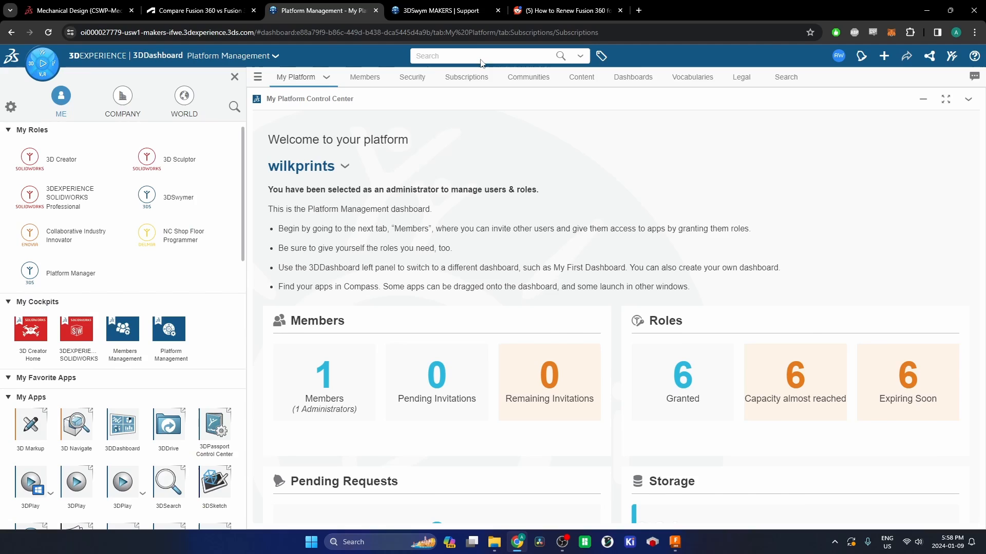
# Open the MAKERS | Support community and scroll the feed to the Annual Subscription post.
pyautogui.click(437, 11)
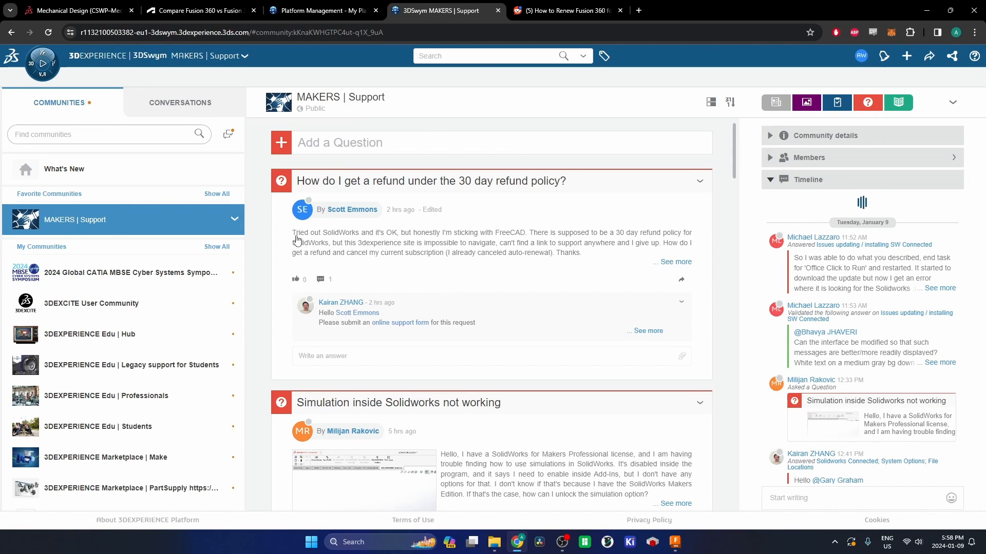
pyautogui.moveTo(491, 242)
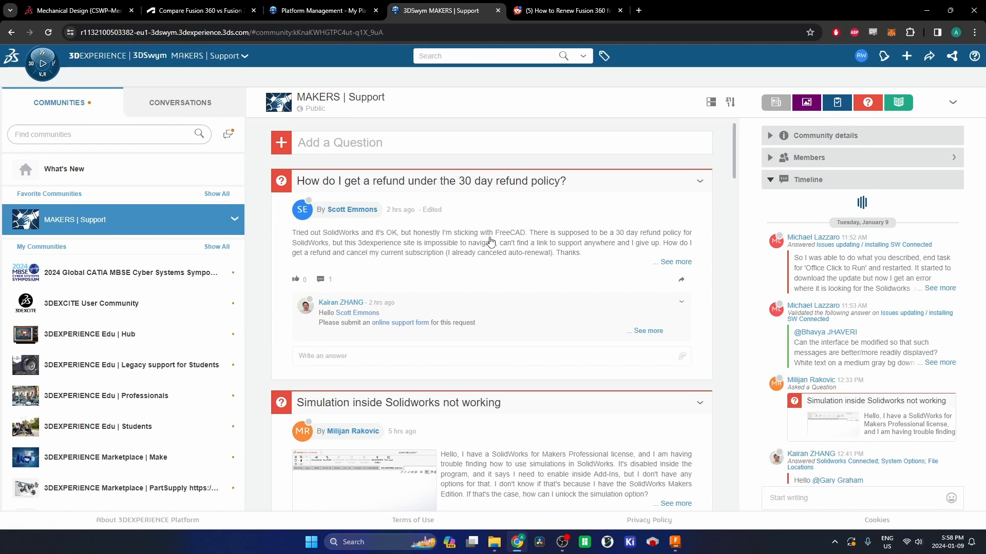
pyautogui.moveTo(535, 258)
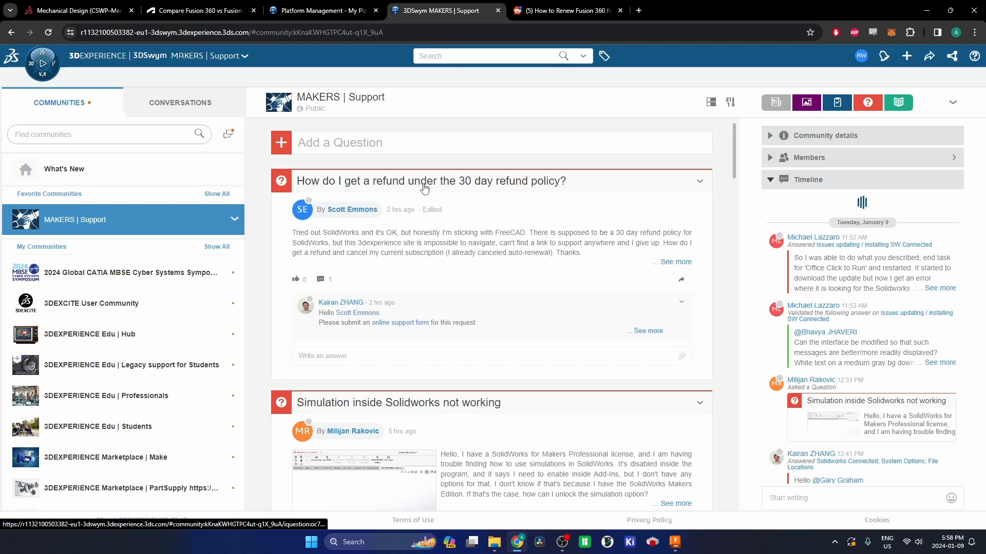
pyautogui.scroll(-3)
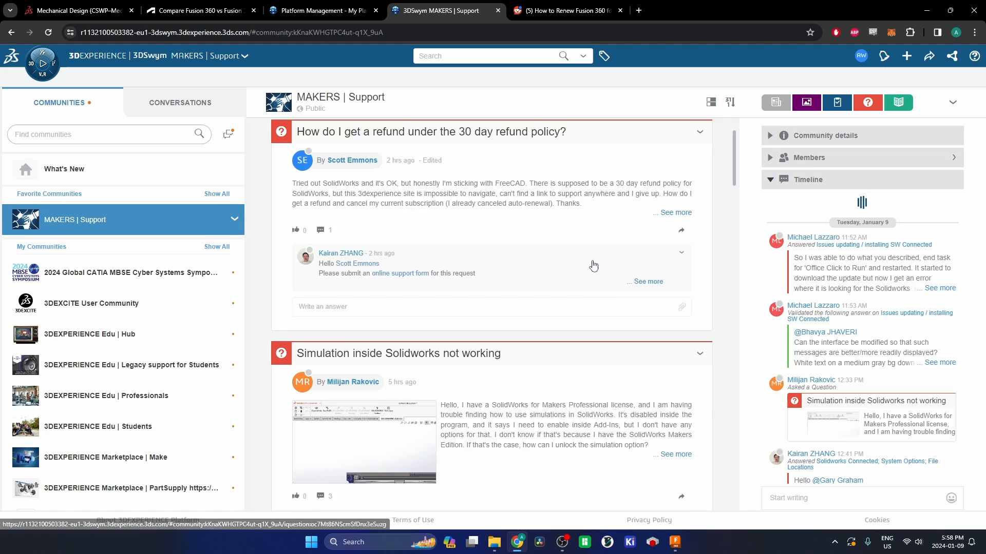
pyautogui.scroll(-3)
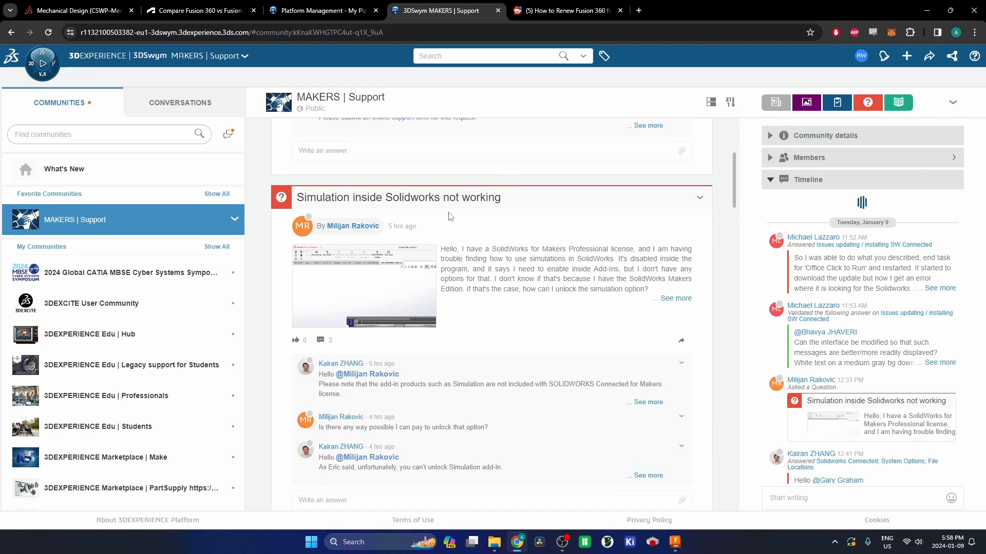
pyautogui.scroll(-3)
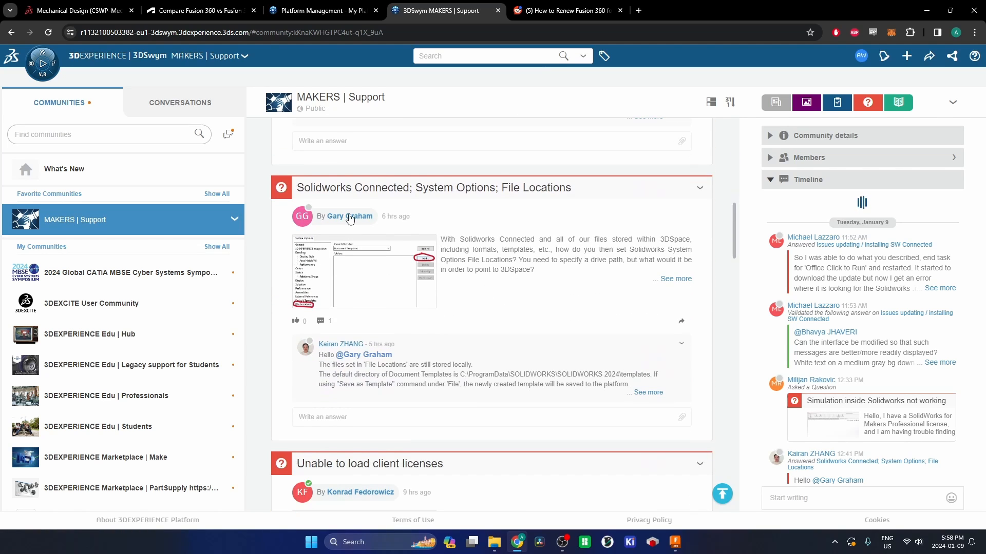
pyautogui.scroll(-3)
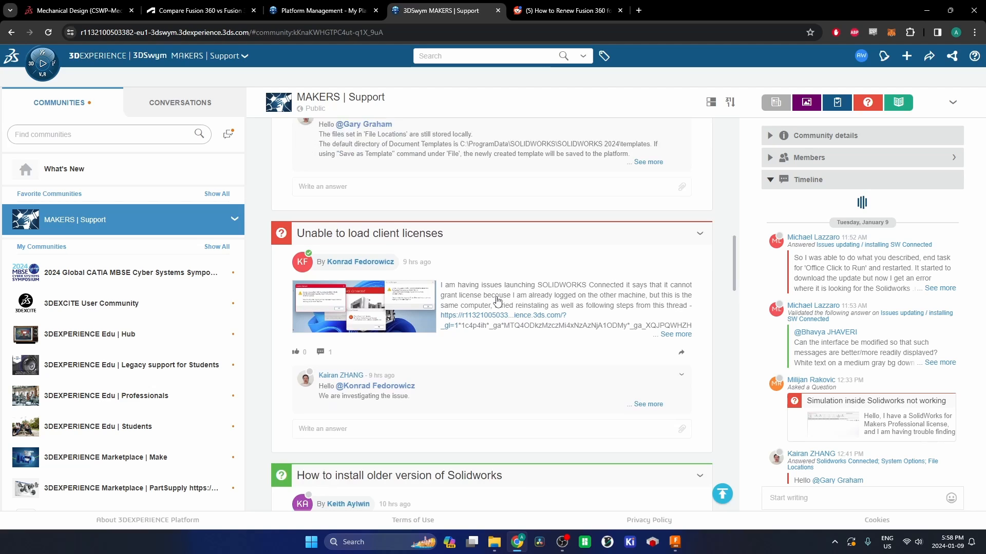
pyautogui.scroll(-3)
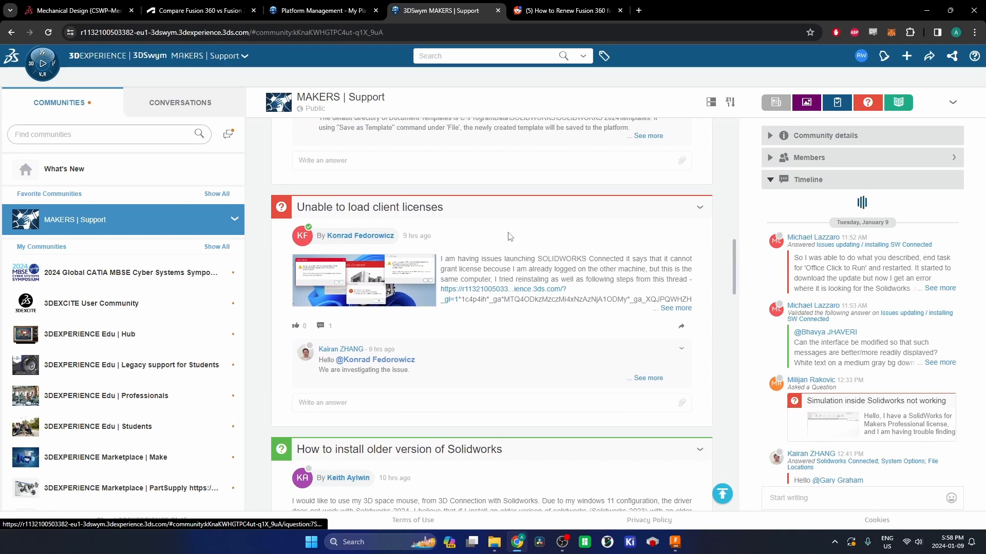
pyautogui.scroll(-3)
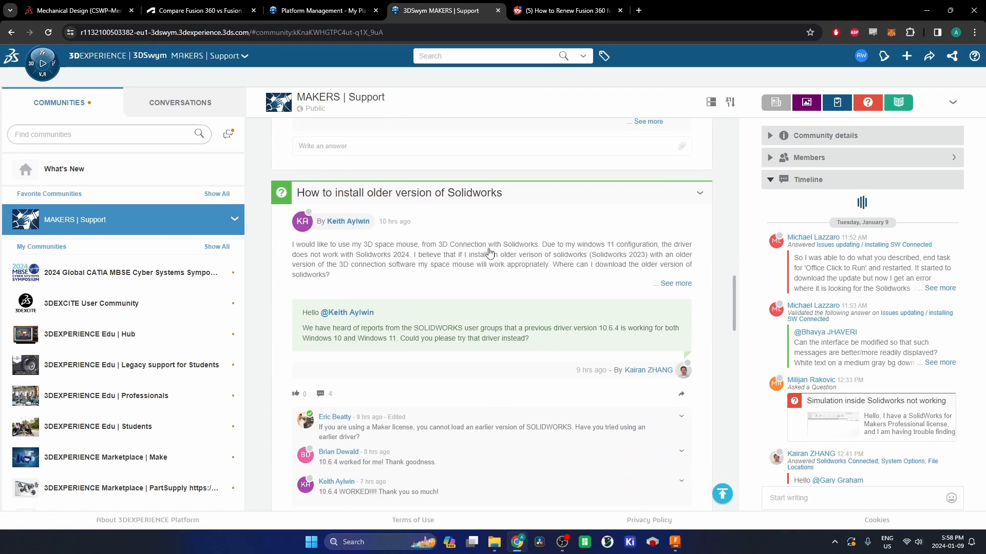
pyautogui.scroll(-3)
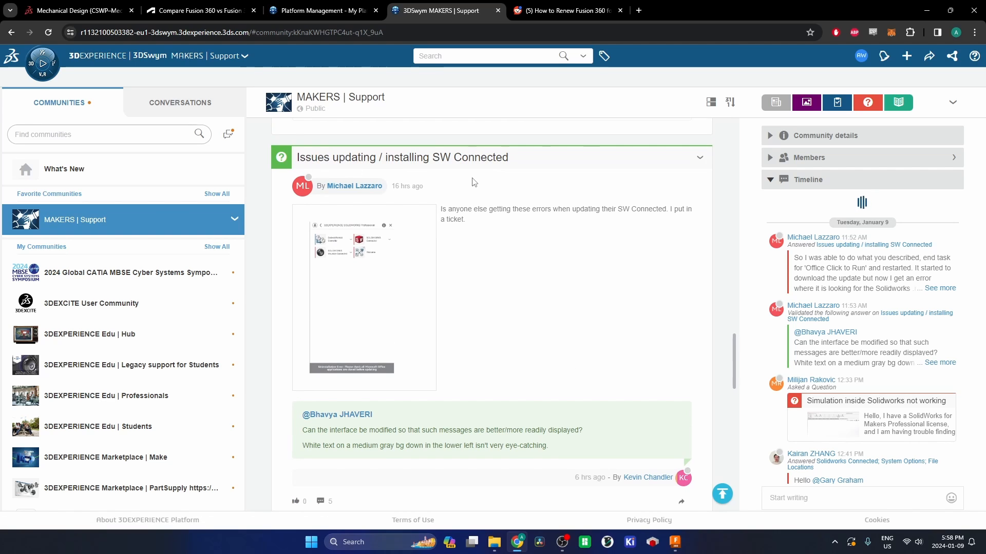
pyautogui.scroll(-3)
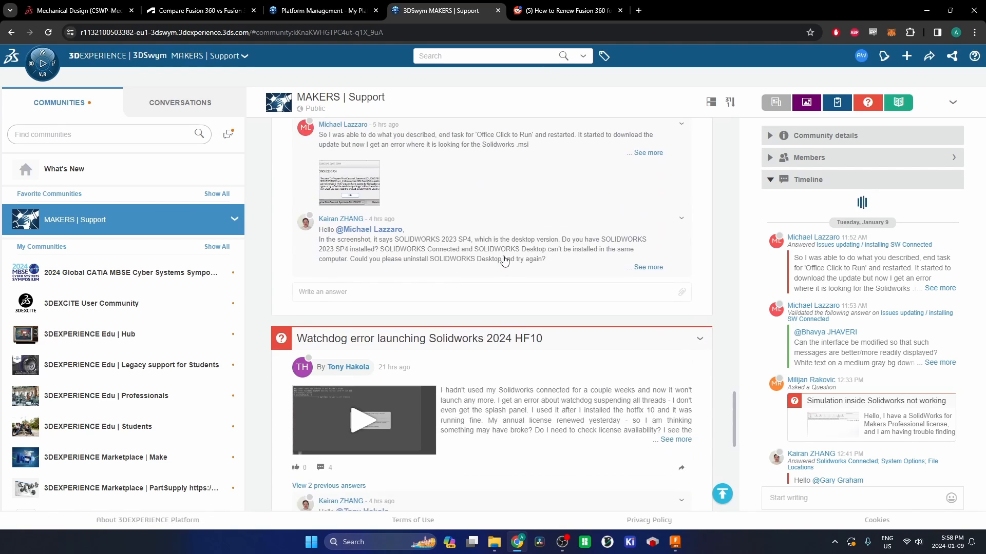
pyautogui.scroll(-3)
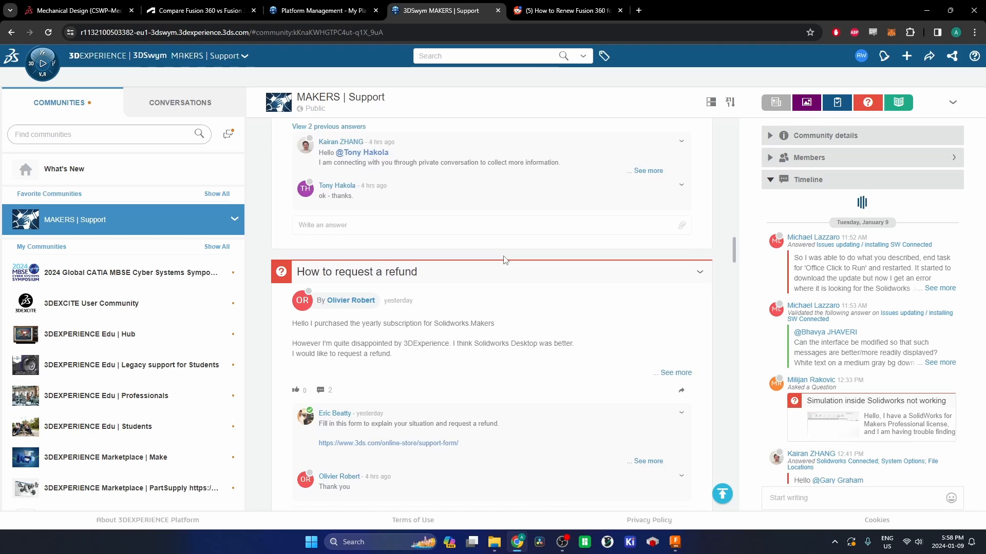
pyautogui.scroll(-3)
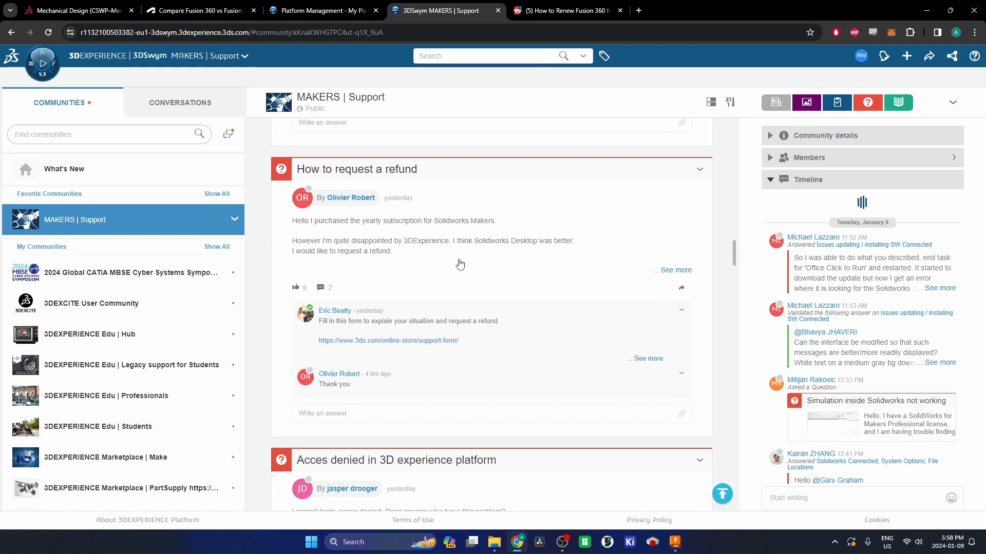
pyautogui.moveTo(463, 265)
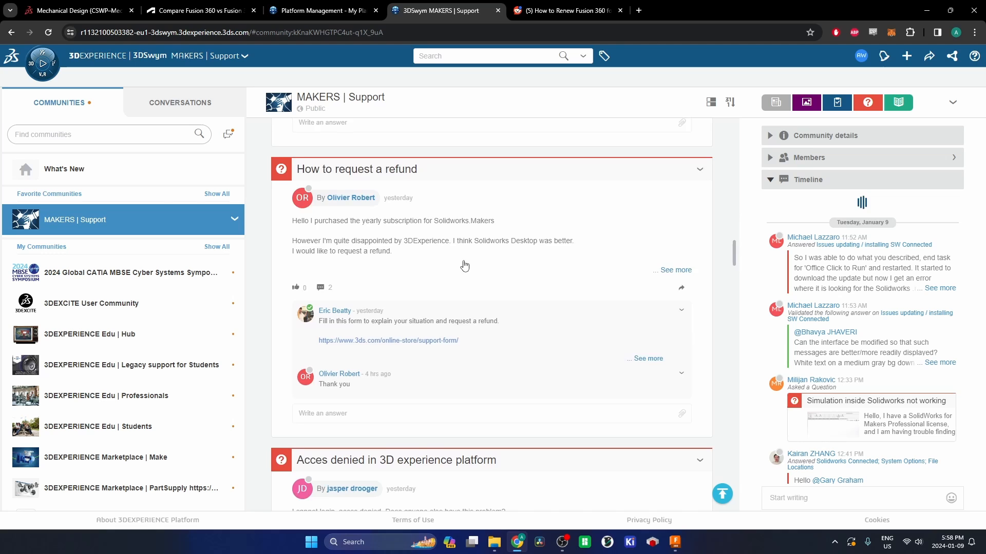
pyautogui.scroll(-3)
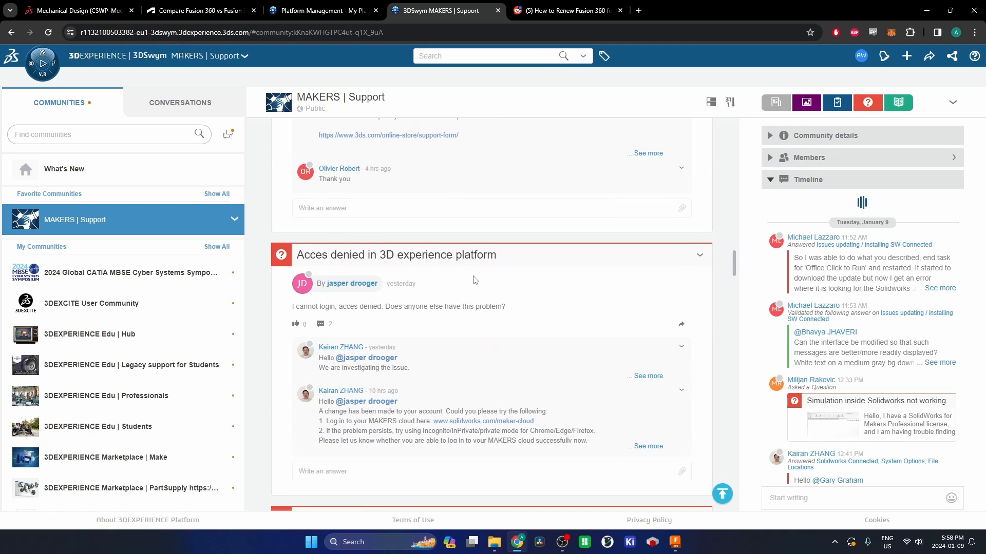
pyautogui.scroll(-3)
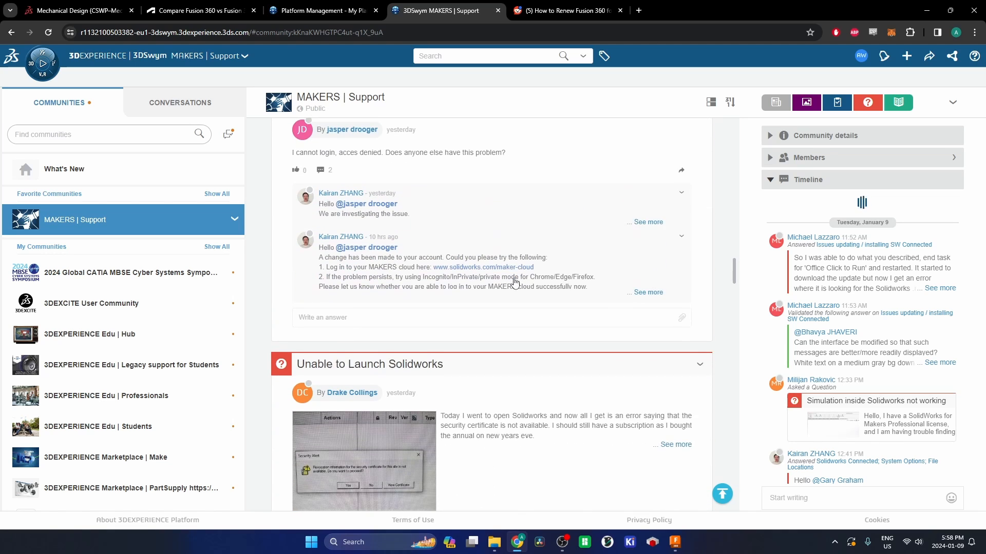
pyautogui.scroll(-3)
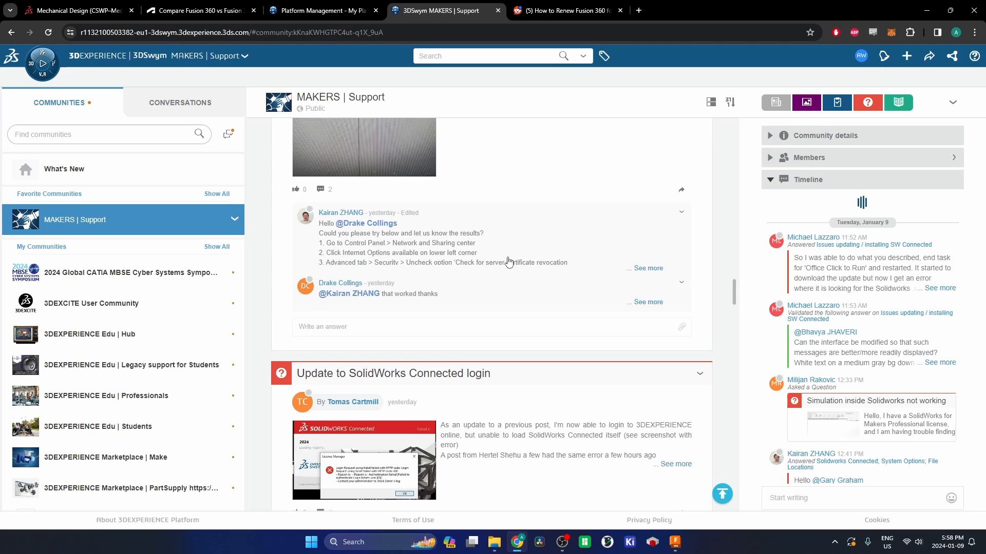
pyautogui.scroll(-3)
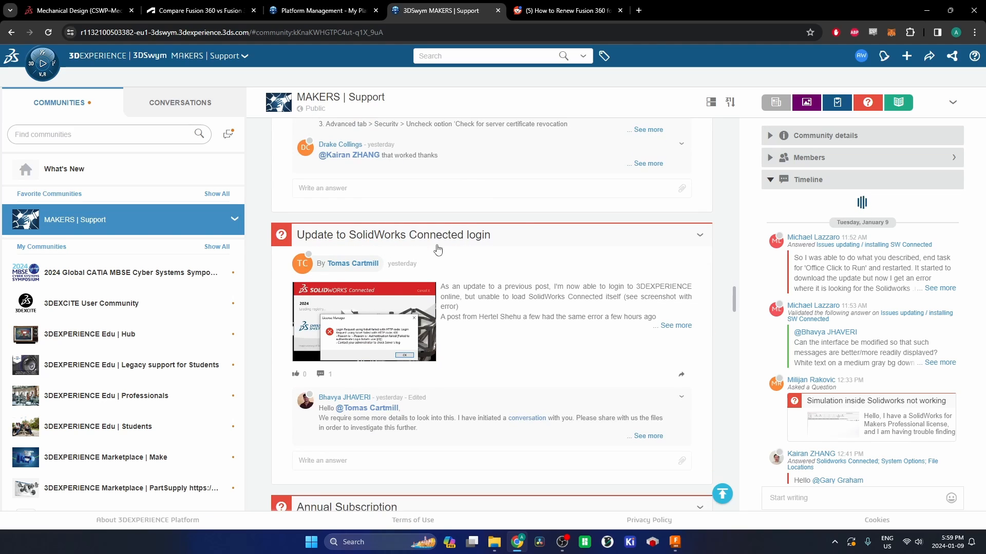
pyautogui.moveTo(382, 312)
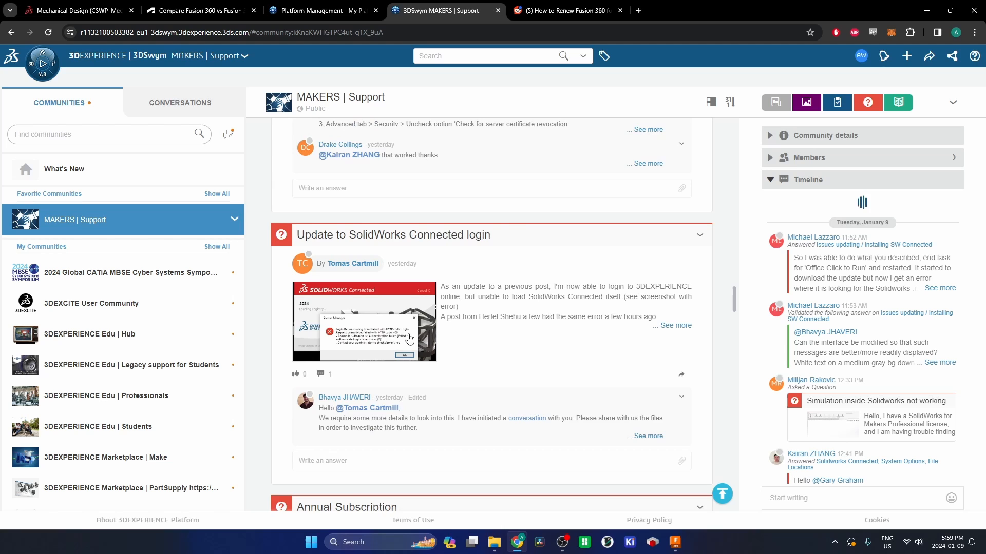
pyautogui.scroll(-3)
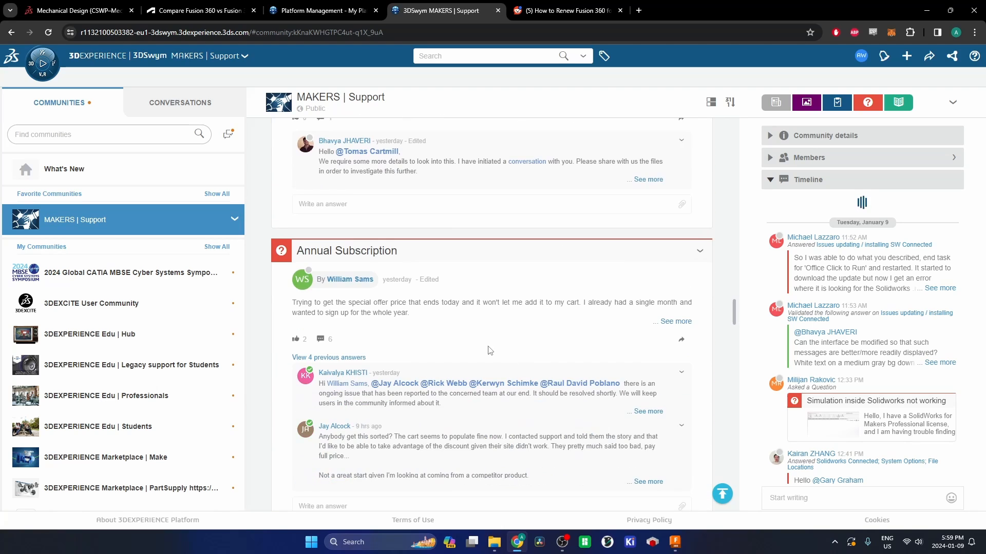
pyautogui.scroll(-3)
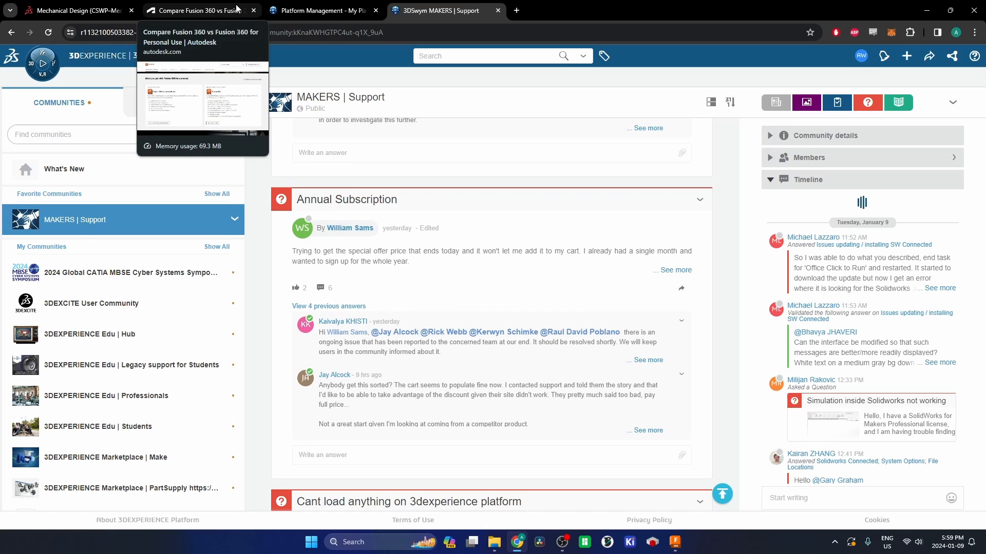
# Switch to the Fusion 360 for Personal Use tab and view the comparison with paid Fusion 360 ($382/year).
pyautogui.click(194, 10)
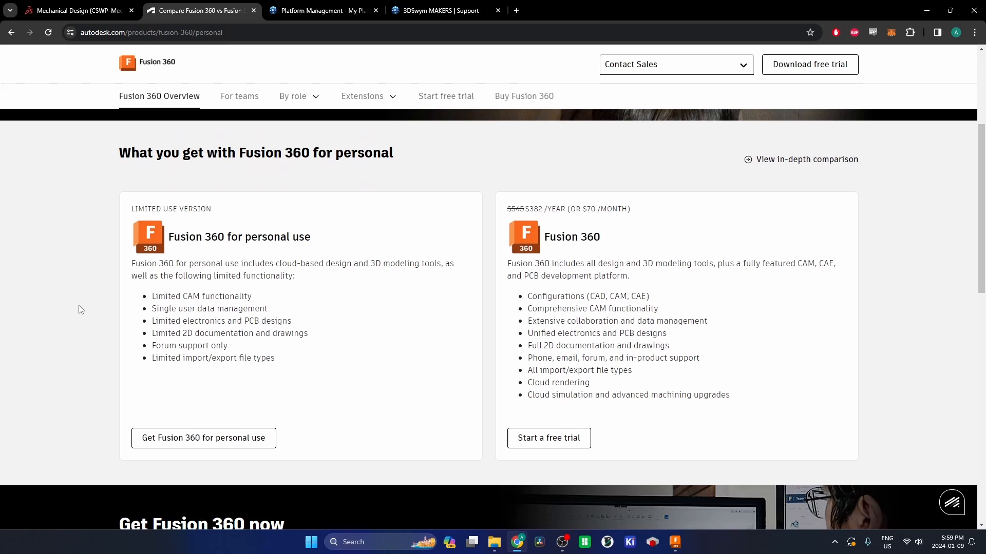
pyautogui.moveTo(206, 251)
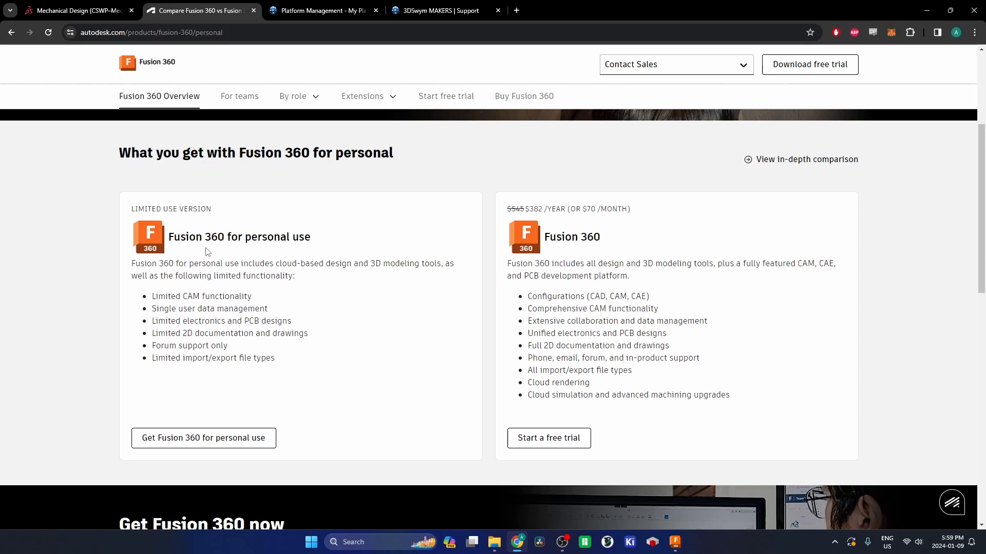
pyautogui.moveTo(292, 246)
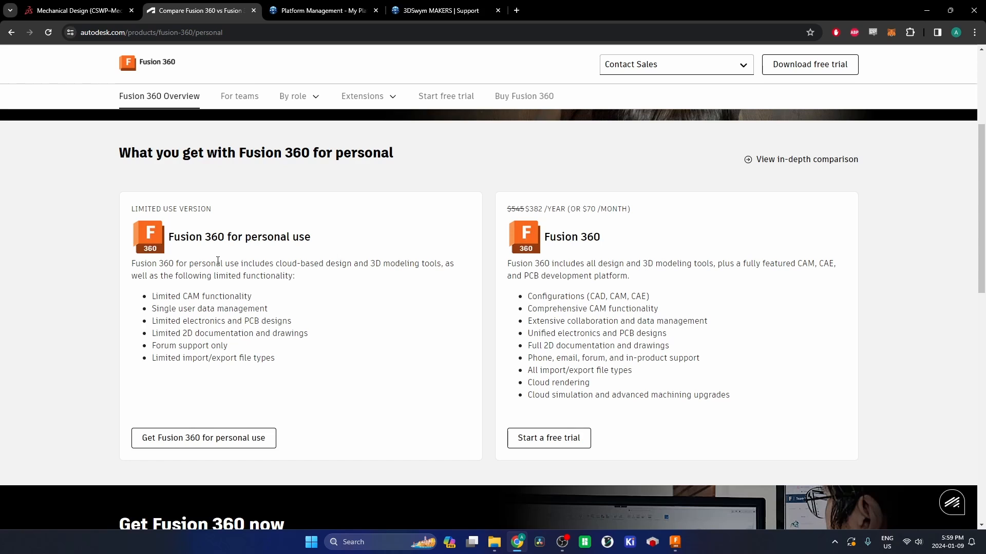
pyautogui.moveTo(286, 377)
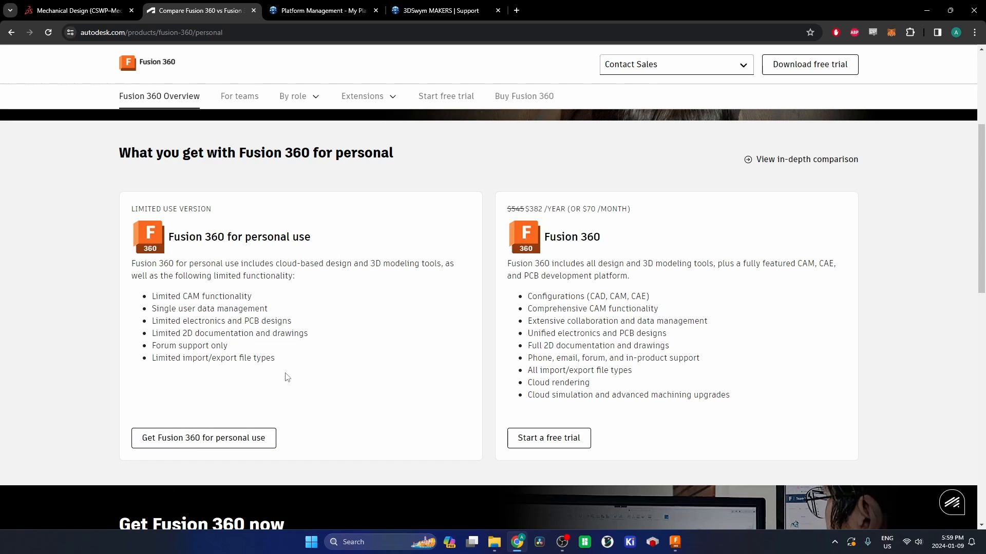
pyautogui.moveTo(289, 371)
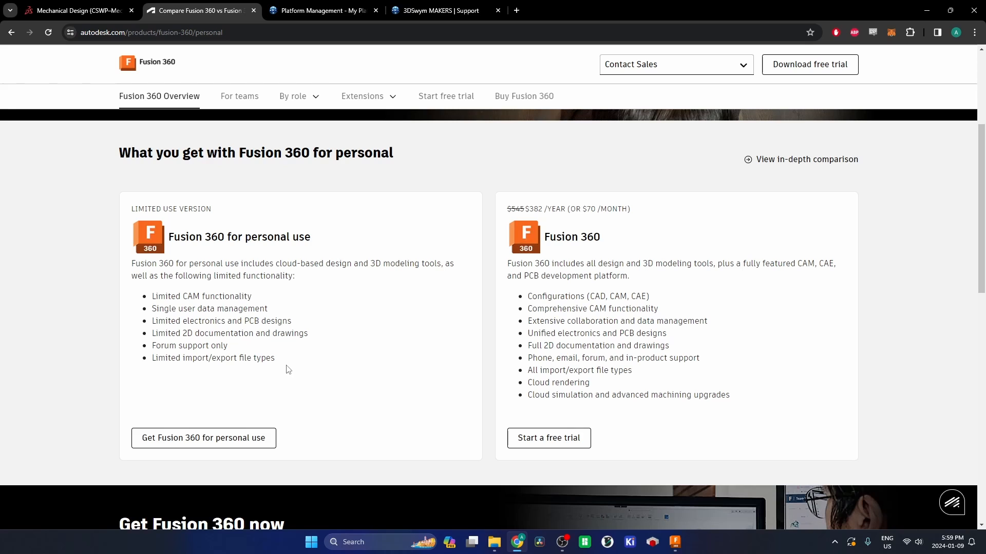
pyautogui.moveTo(288, 365)
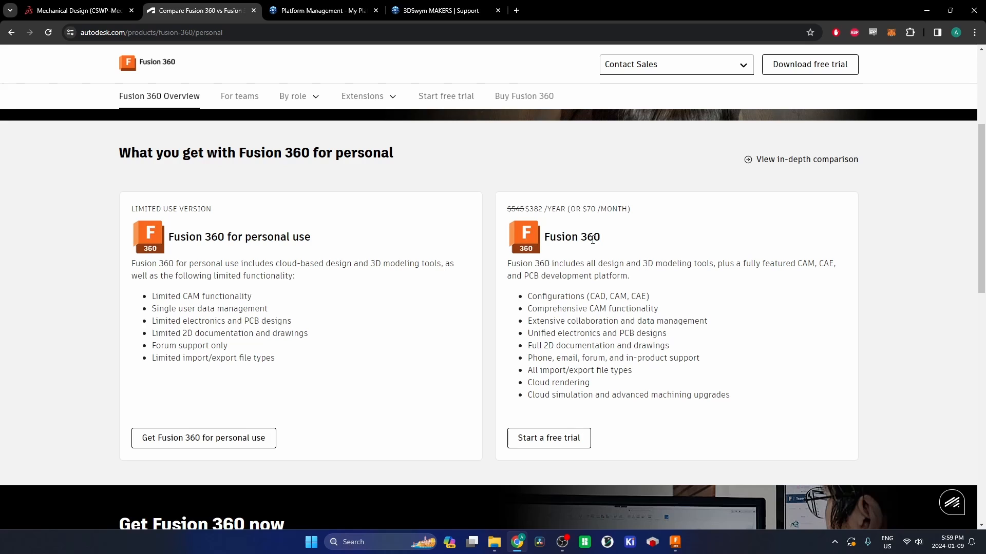
pyautogui.moveTo(577, 208)
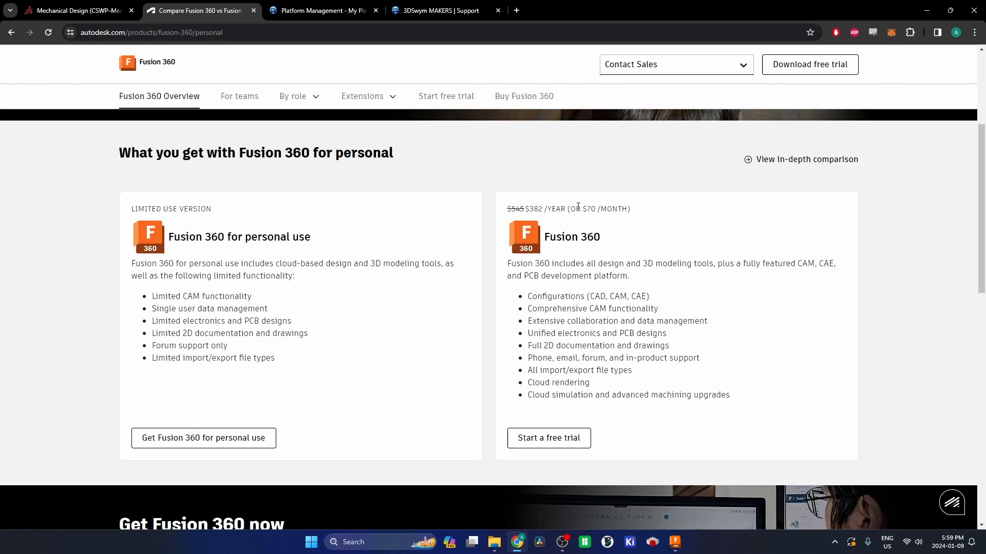
pyautogui.moveTo(572, 208); pyautogui.dragTo(628, 208)
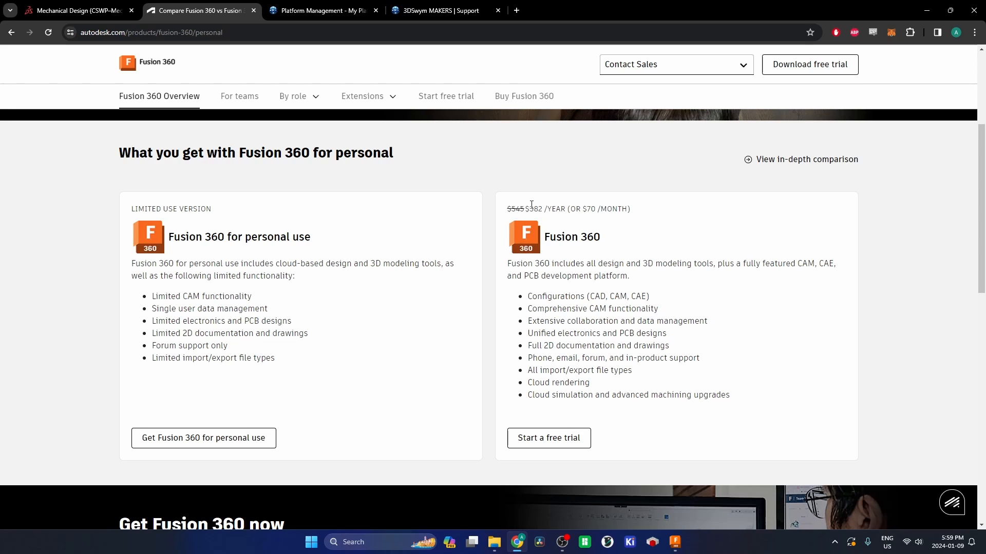
pyautogui.moveTo(595, 341)
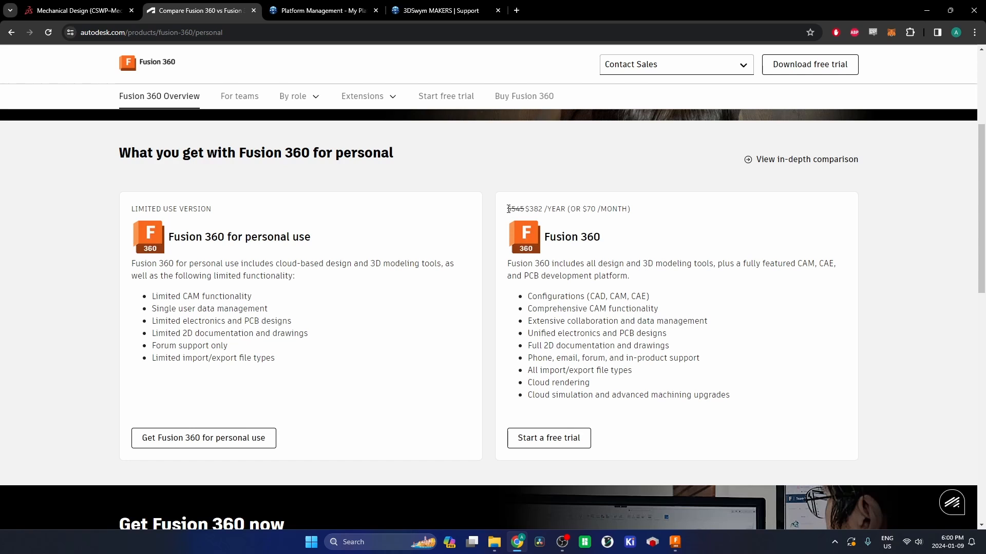
pyautogui.moveTo(213, 230)
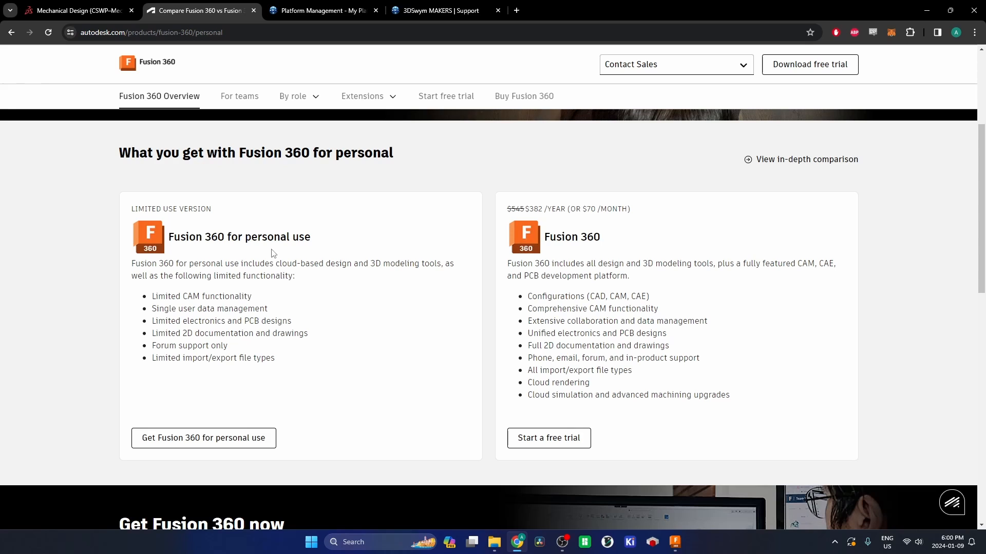
pyautogui.moveTo(234, 357)
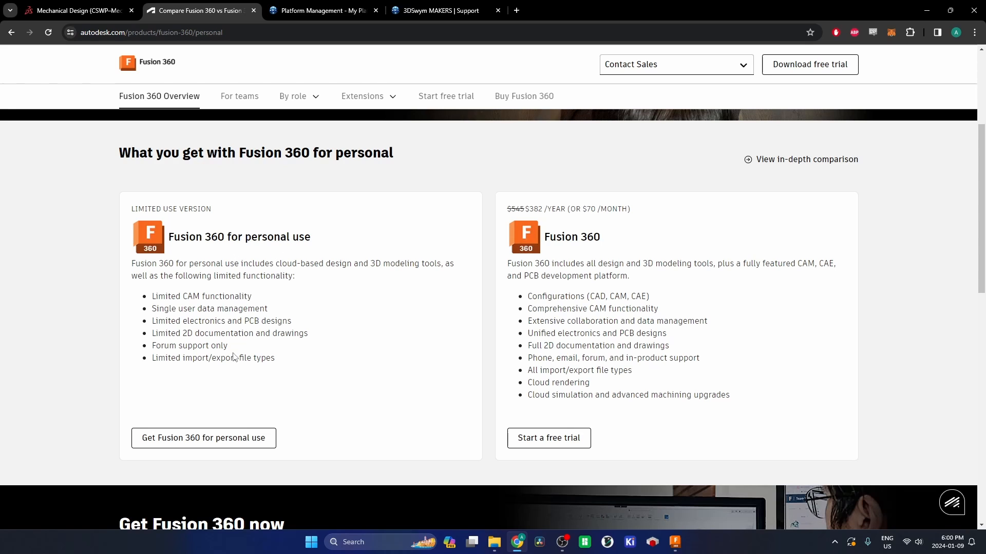
pyautogui.moveTo(304, 369)
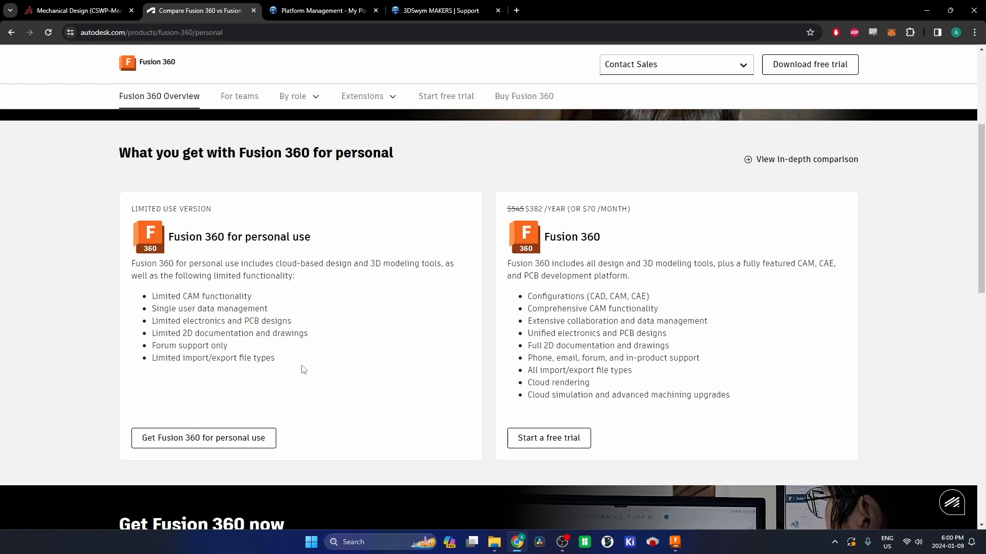
pyautogui.moveTo(151, 296); pyautogui.dragTo(274, 357)
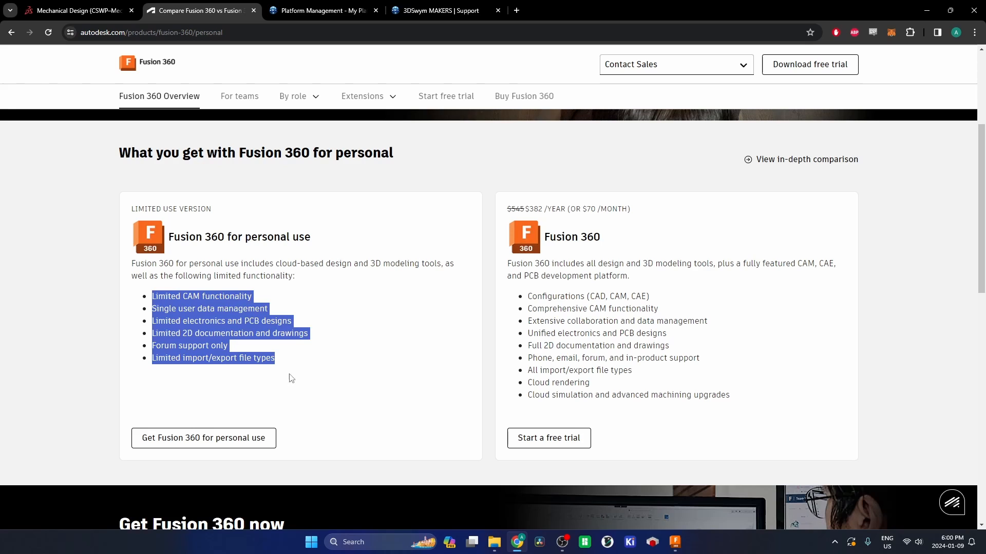
pyautogui.click(255, 237)
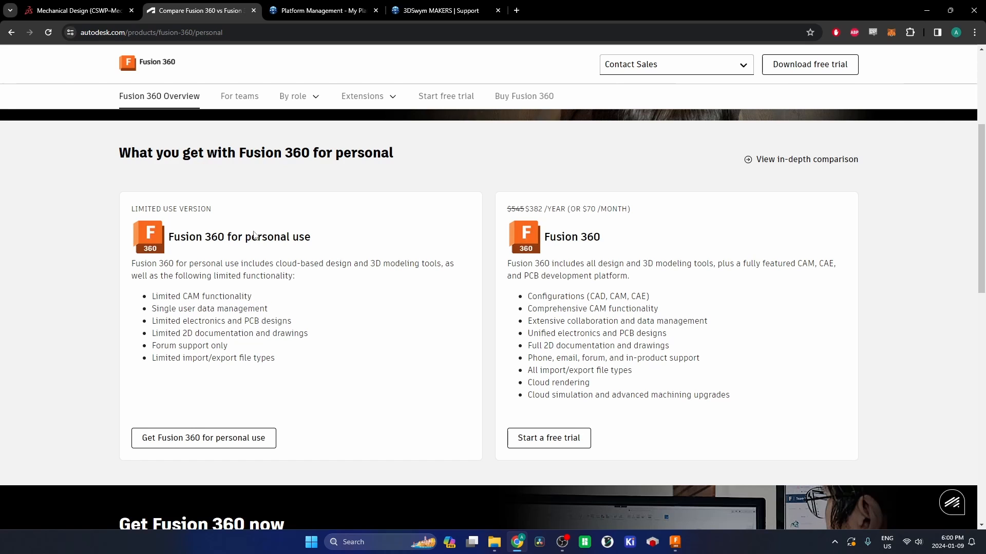
pyautogui.moveTo(319, 364)
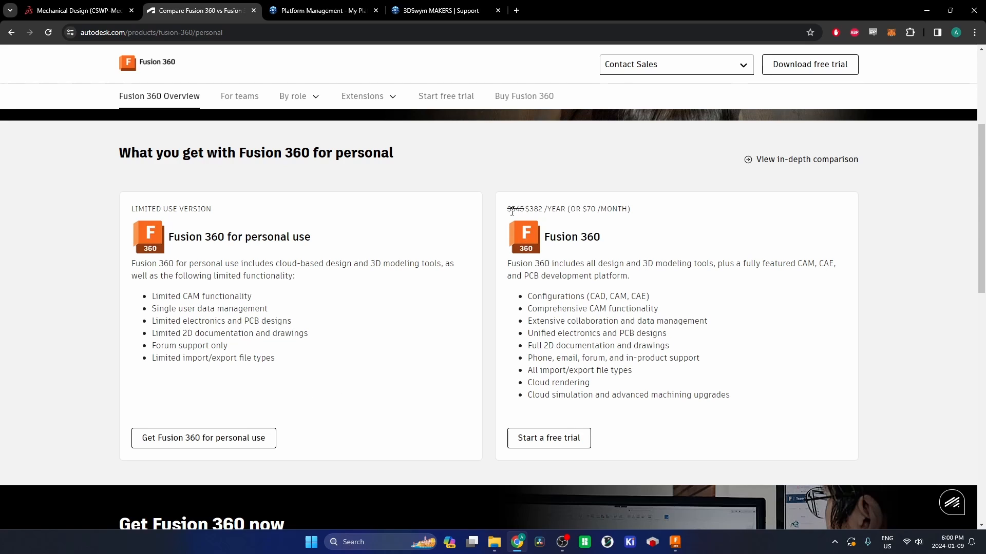
pyautogui.moveTo(292, 297)
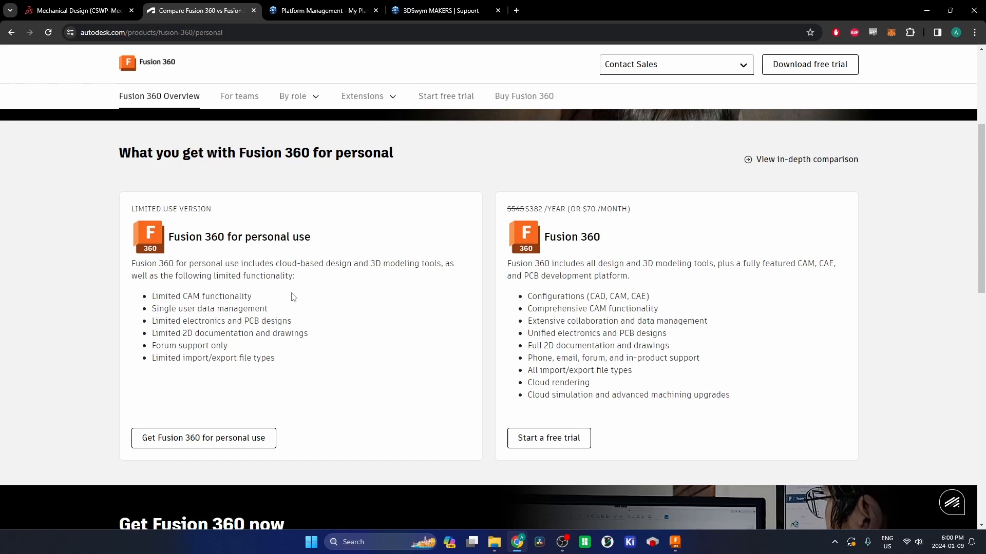
pyautogui.moveTo(315, 302)
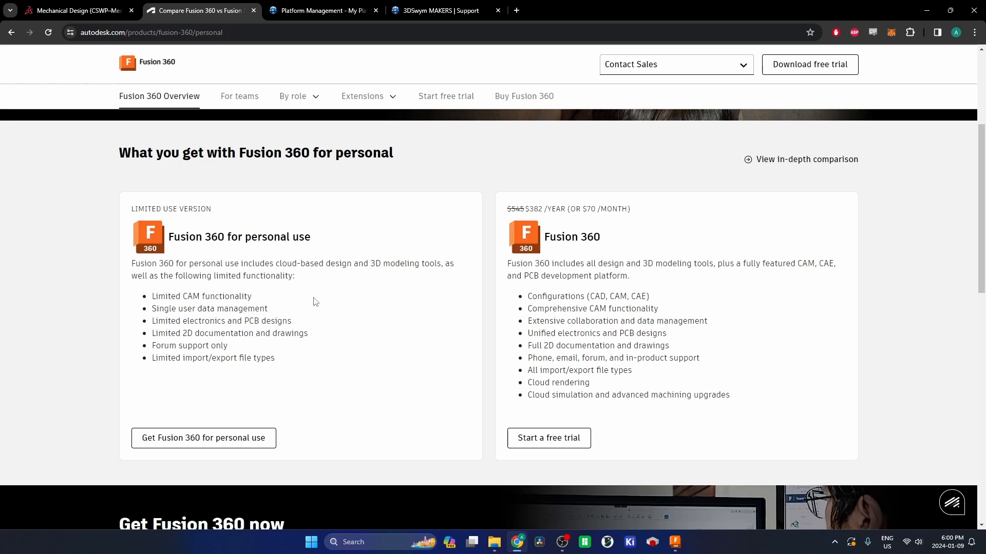
pyautogui.moveTo(277, 365)
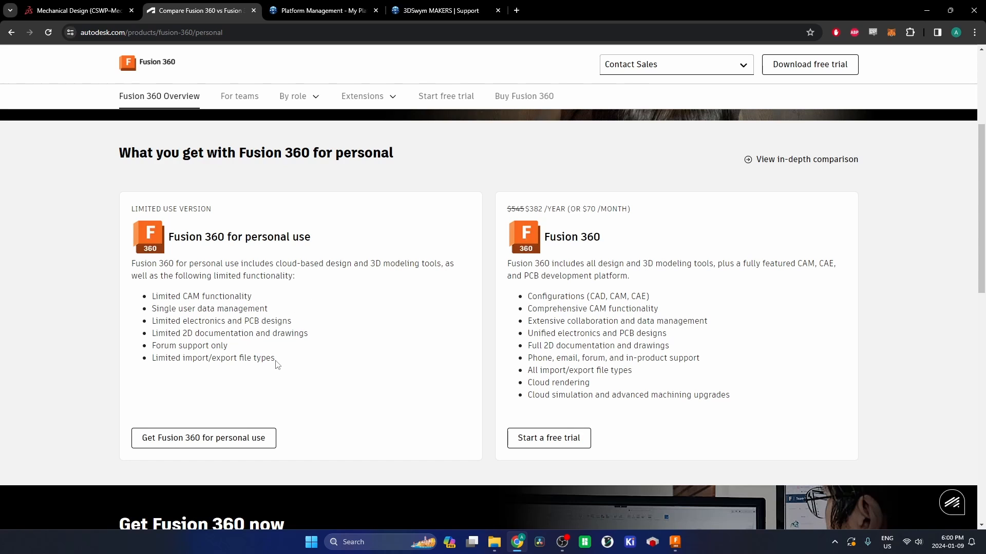
pyautogui.moveTo(288, 347)
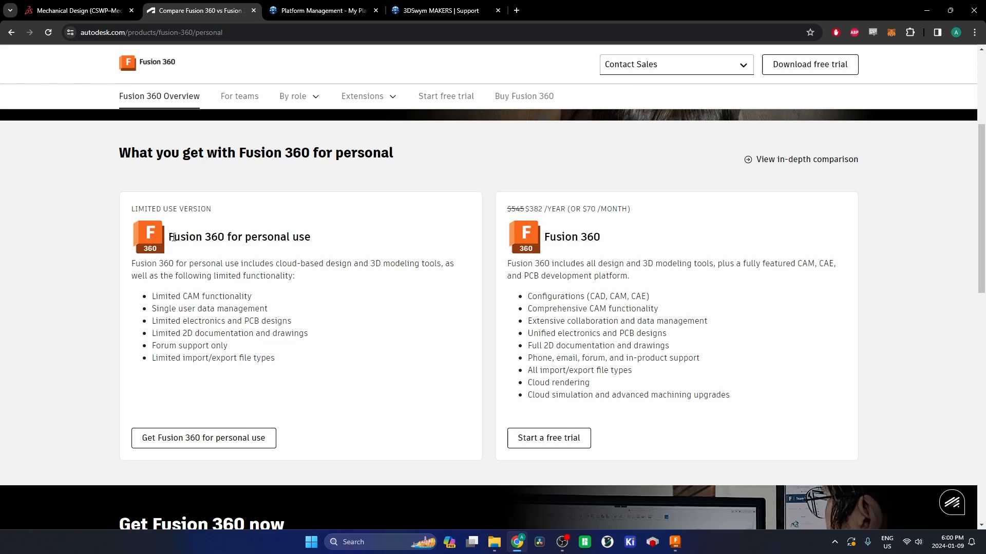
pyautogui.moveTo(233, 256)
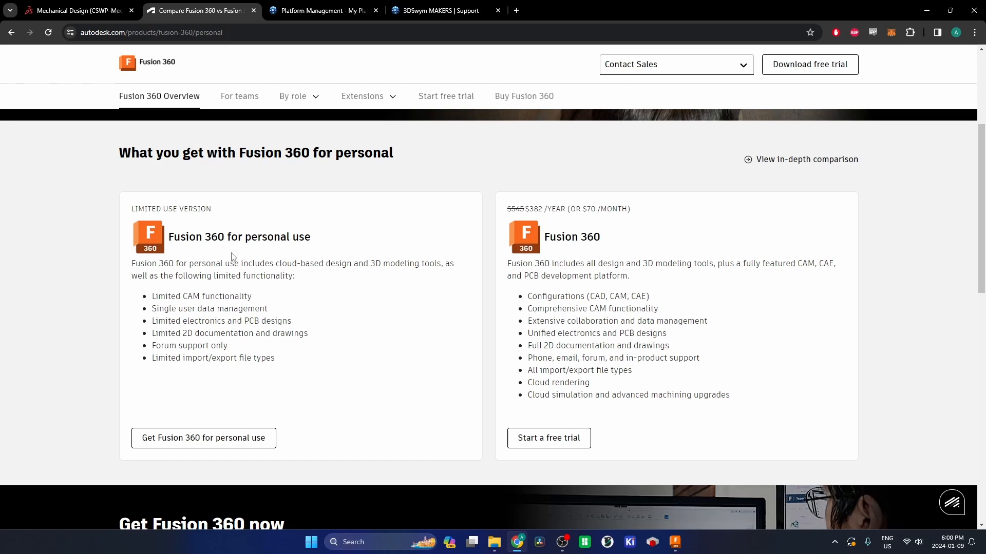
pyautogui.moveTo(290, 361)
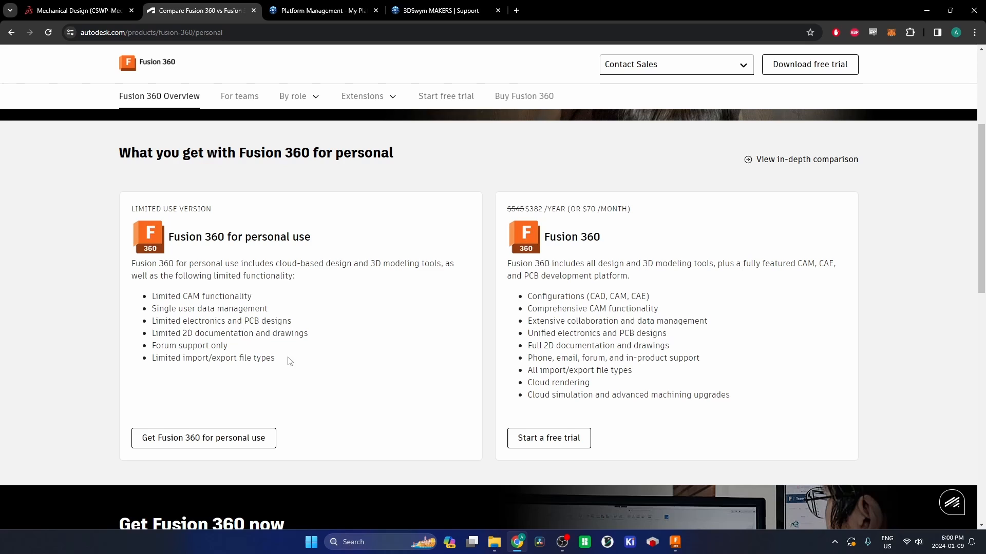
pyautogui.moveTo(287, 366)
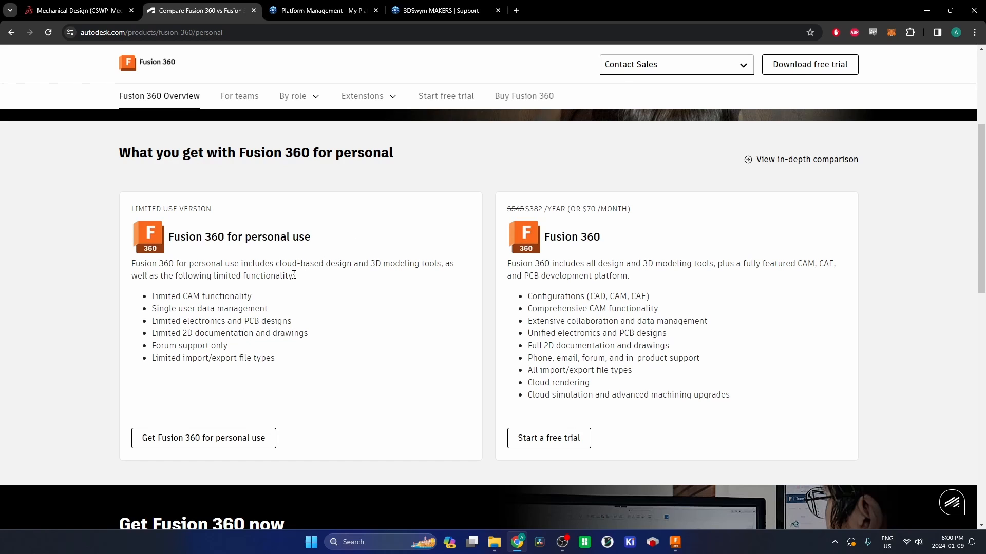
pyautogui.moveTo(304, 281)
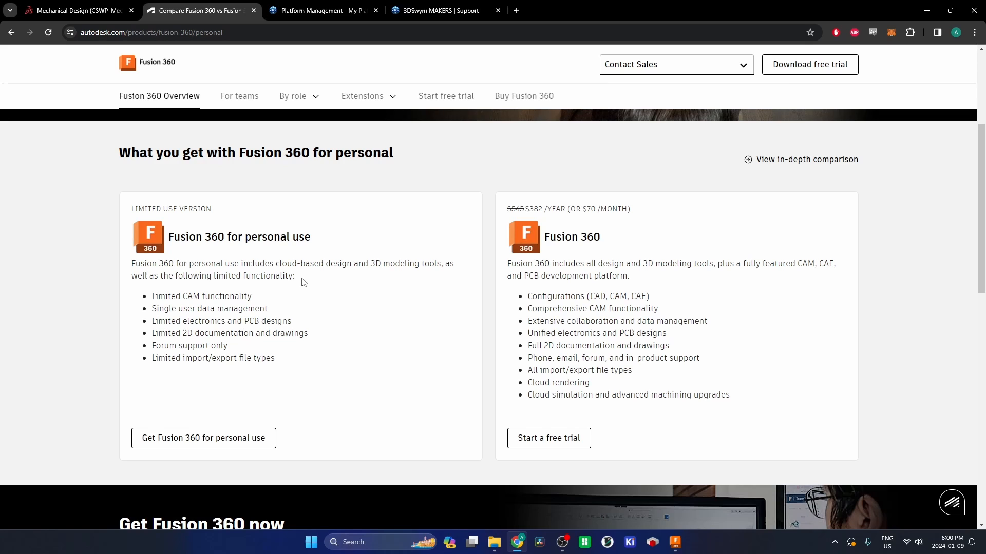
pyautogui.moveTo(301, 362)
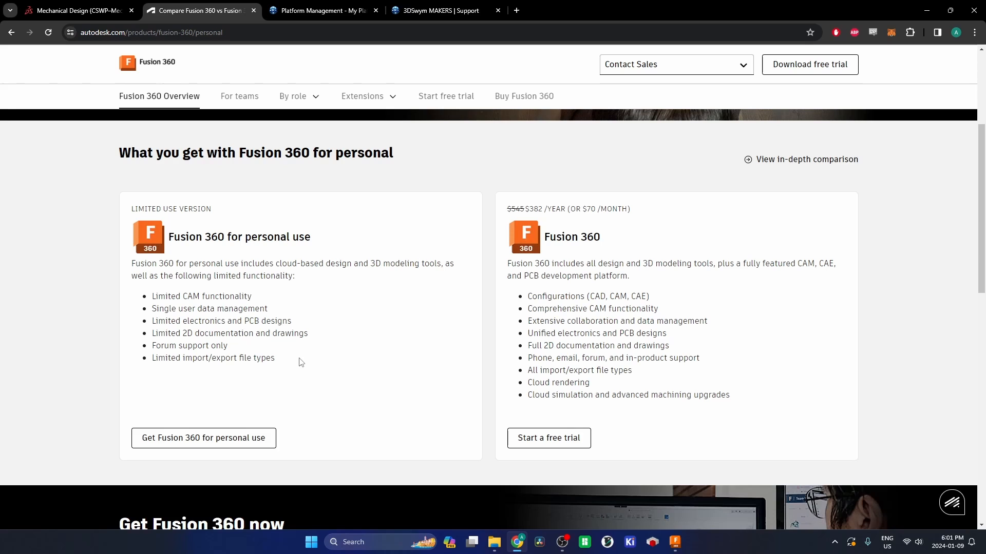
pyautogui.moveTo(82, 249)
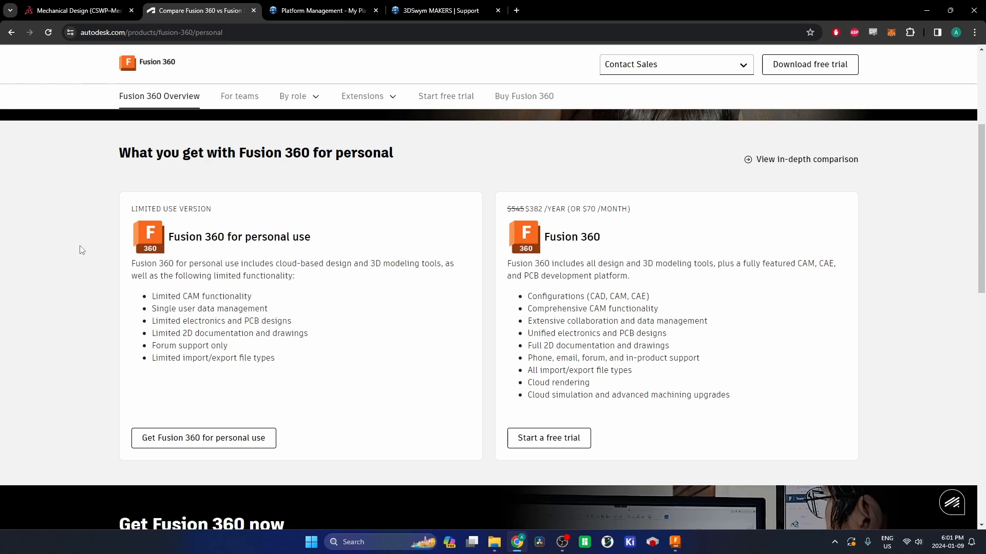
pyautogui.moveTo(135, 222)
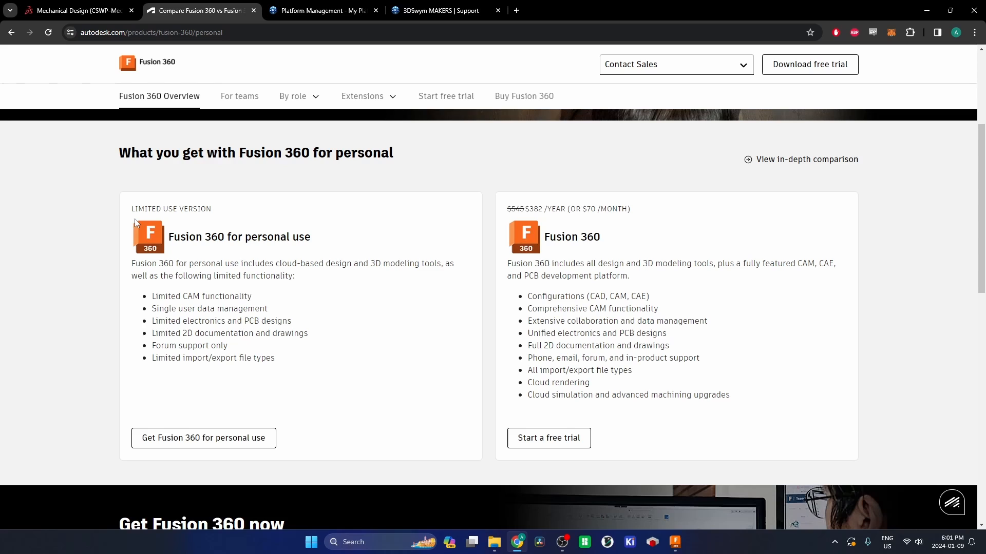
pyautogui.moveTo(294, 365)
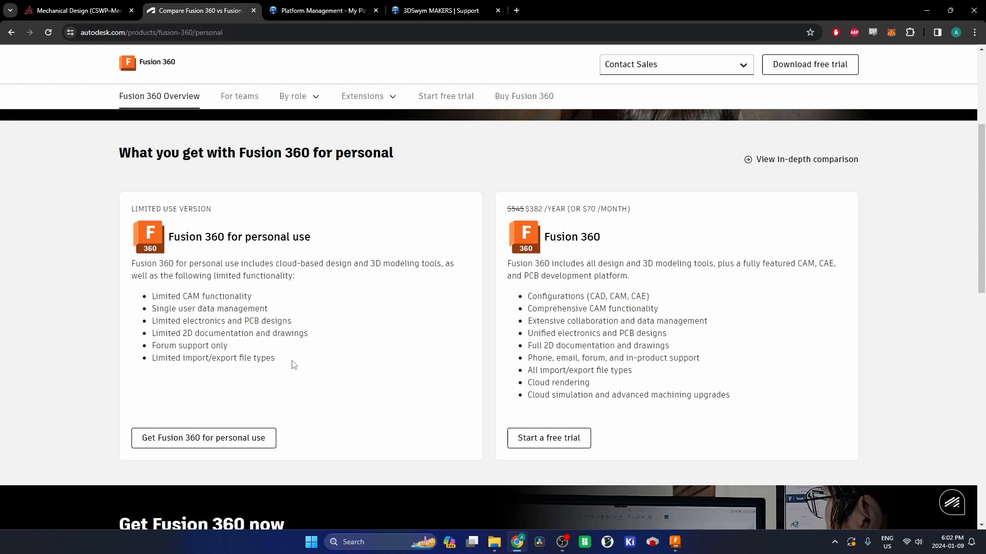